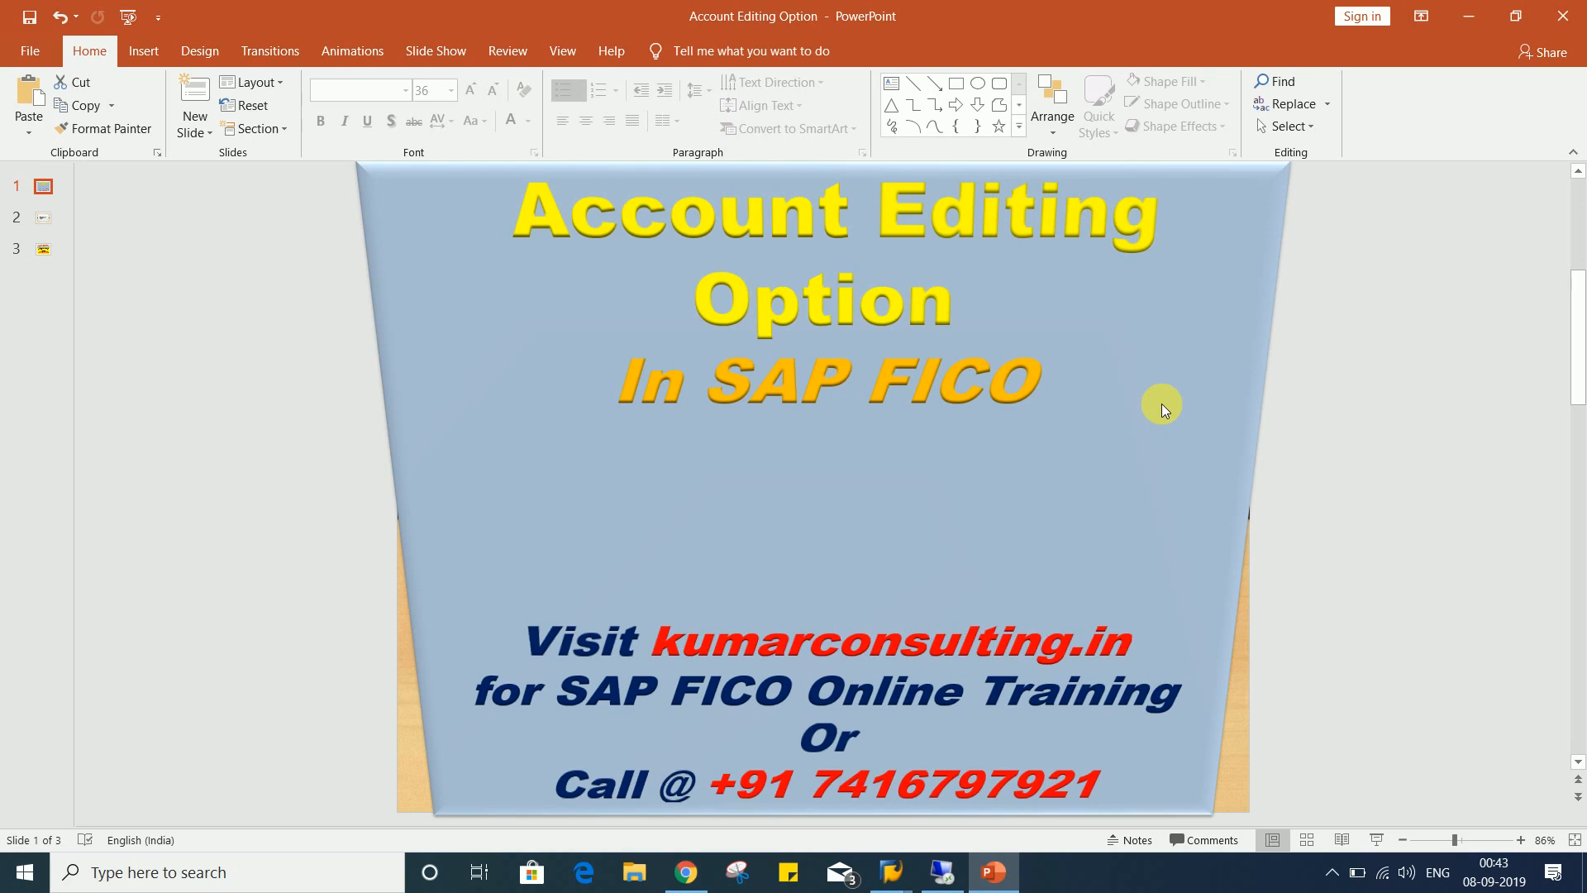
{"action": "mouse_move", "coordinate": [48, 215]}
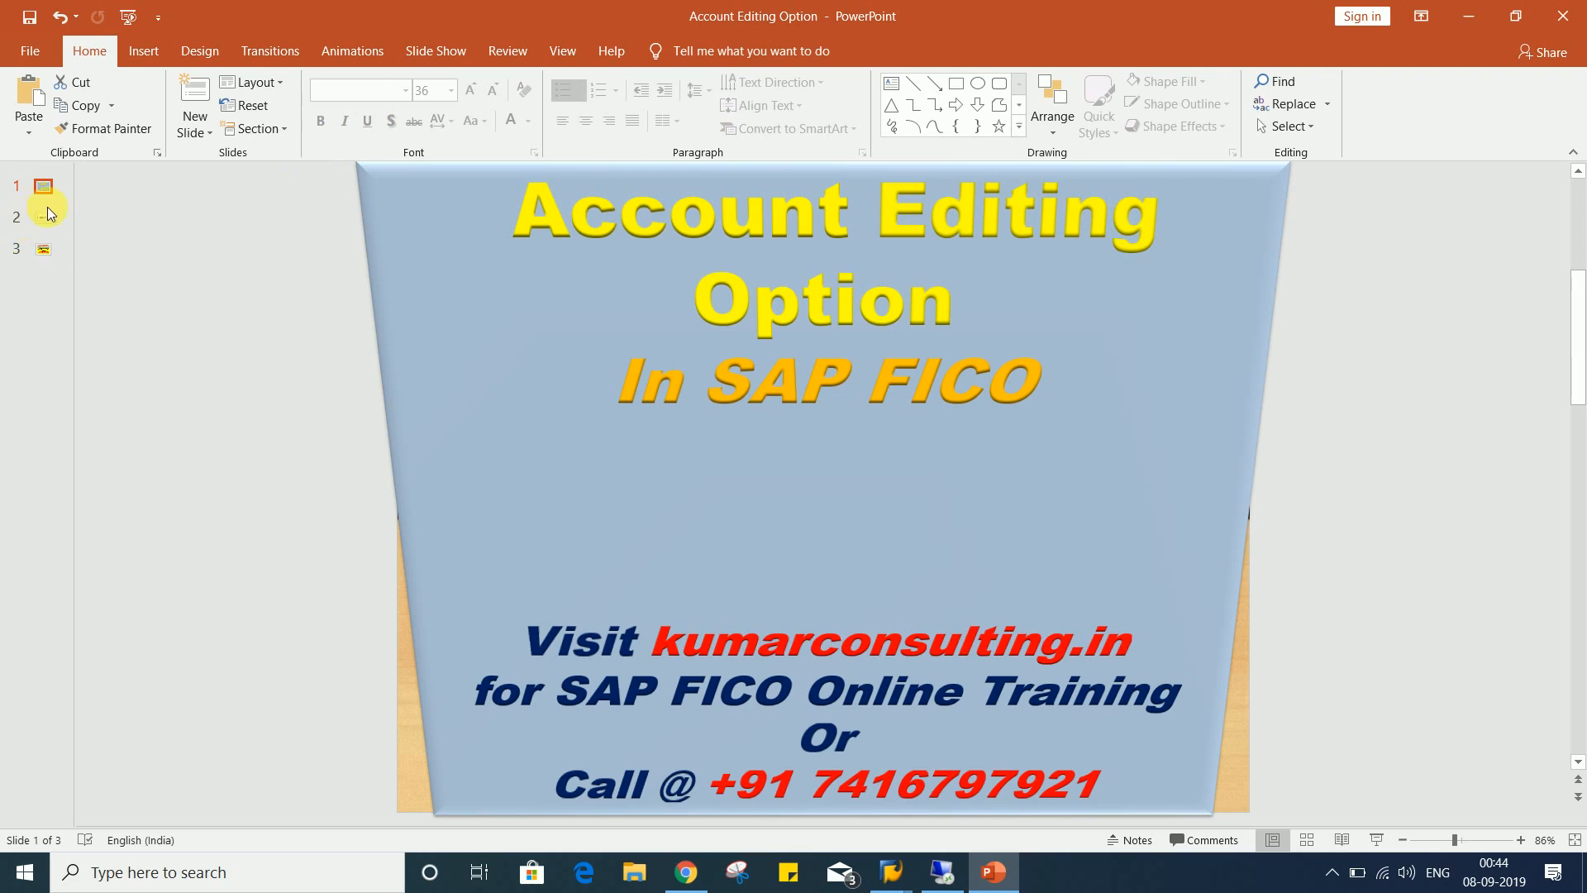
Show slide 2, which asks whether transactions should be posted only in local currency
{"action": "left_click", "coordinate": [43, 217]}
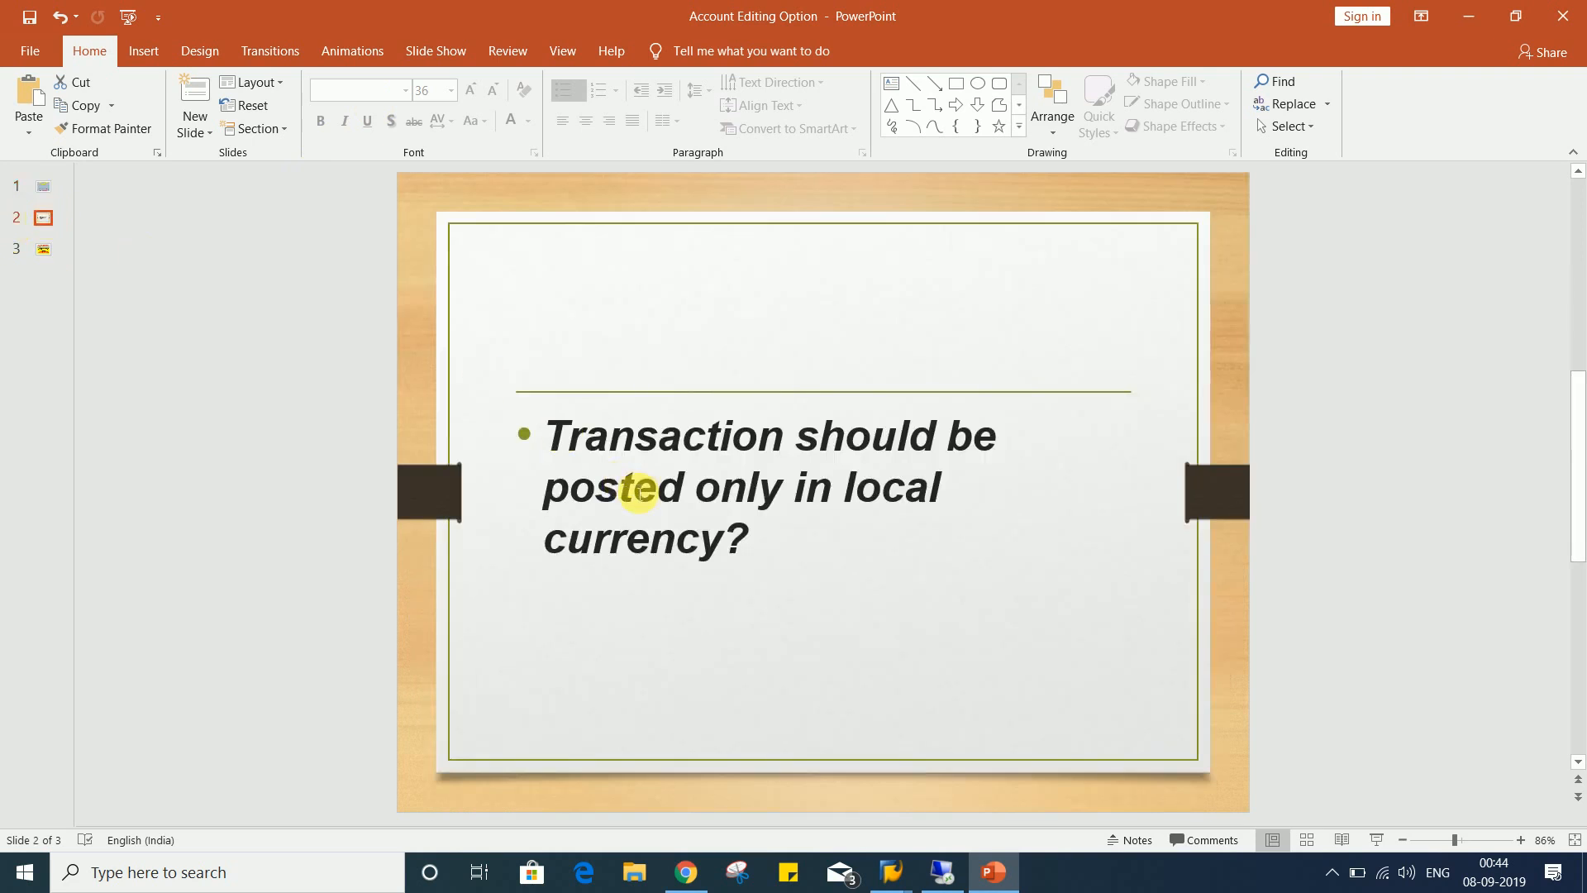
{"action": "mouse_move", "coordinate": [494, 473]}
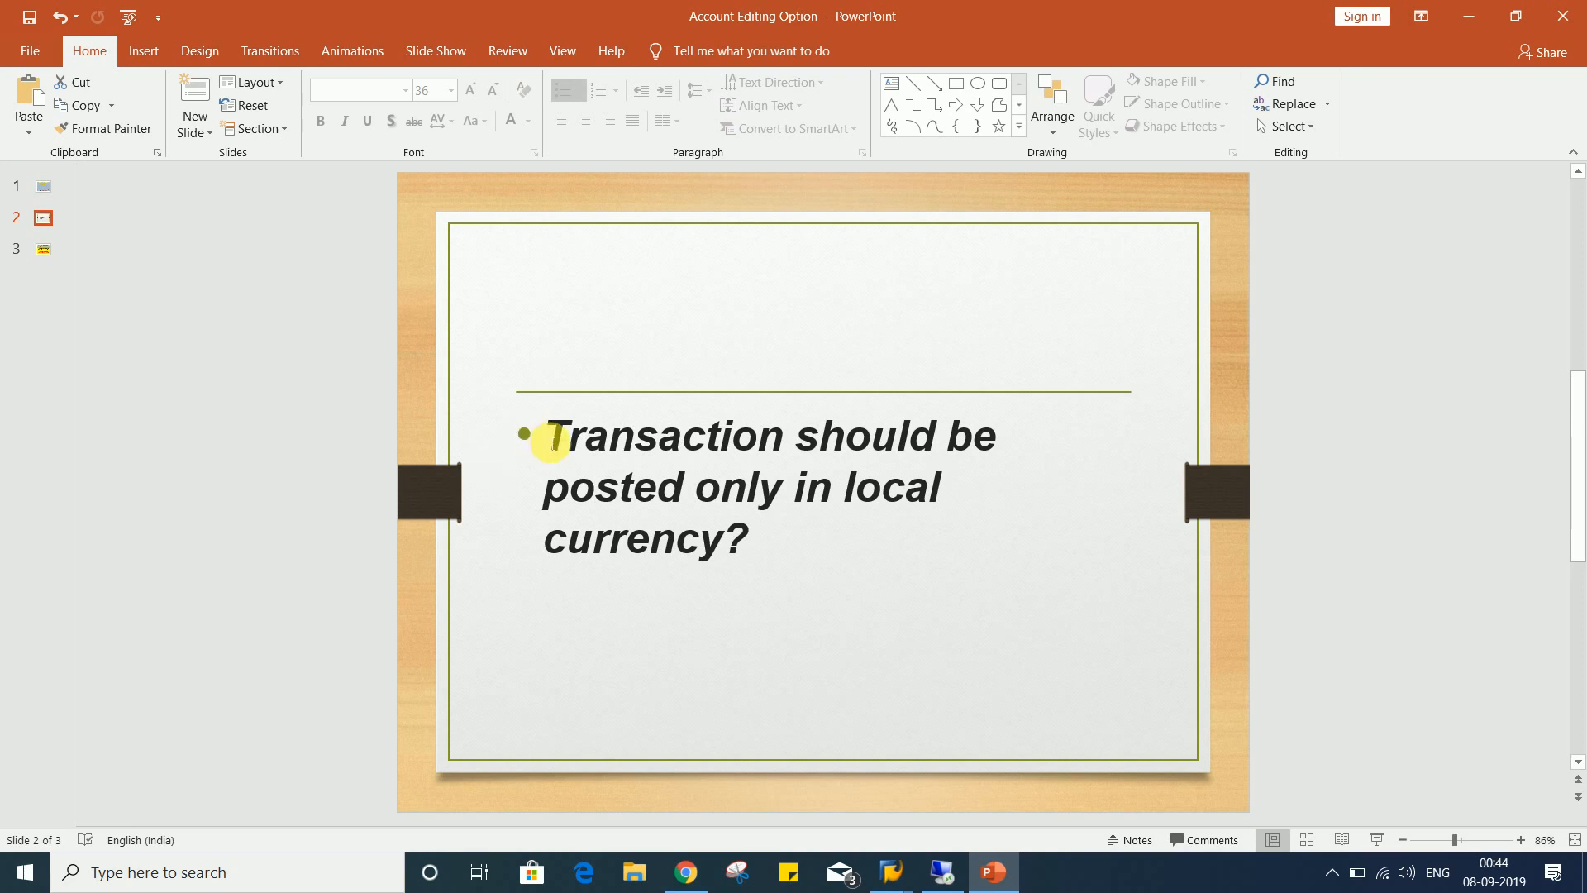
{"action": "mouse_move", "coordinate": [868, 561]}
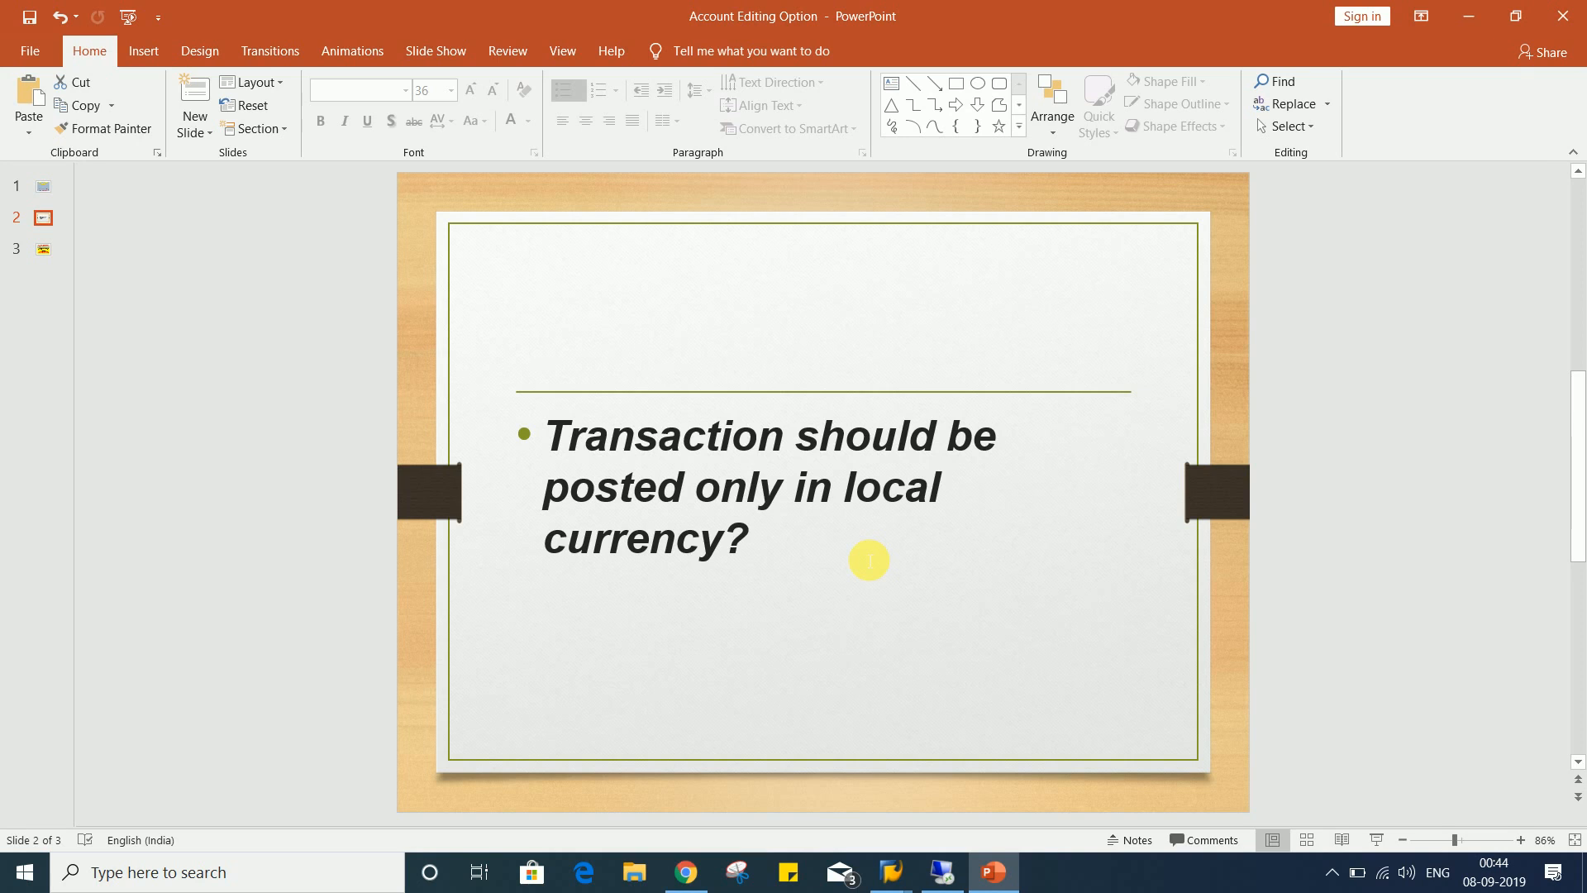
{"action": "mouse_move", "coordinate": [43, 190]}
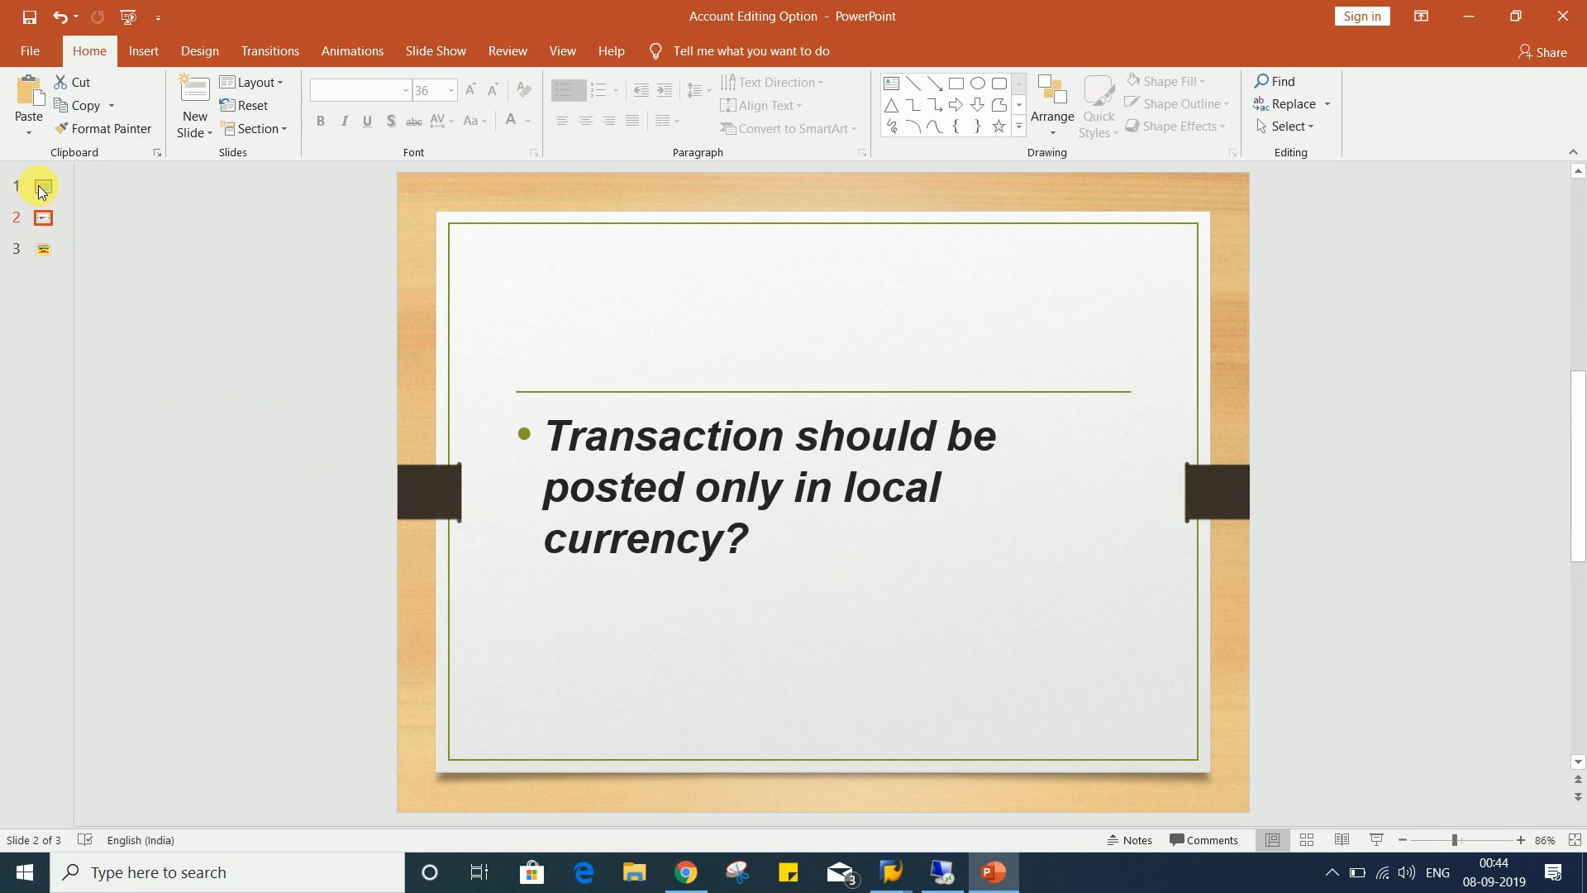
Return to the 'Account Editing Option in SAP FICO' title slide
{"action": "left_click", "coordinate": [43, 187]}
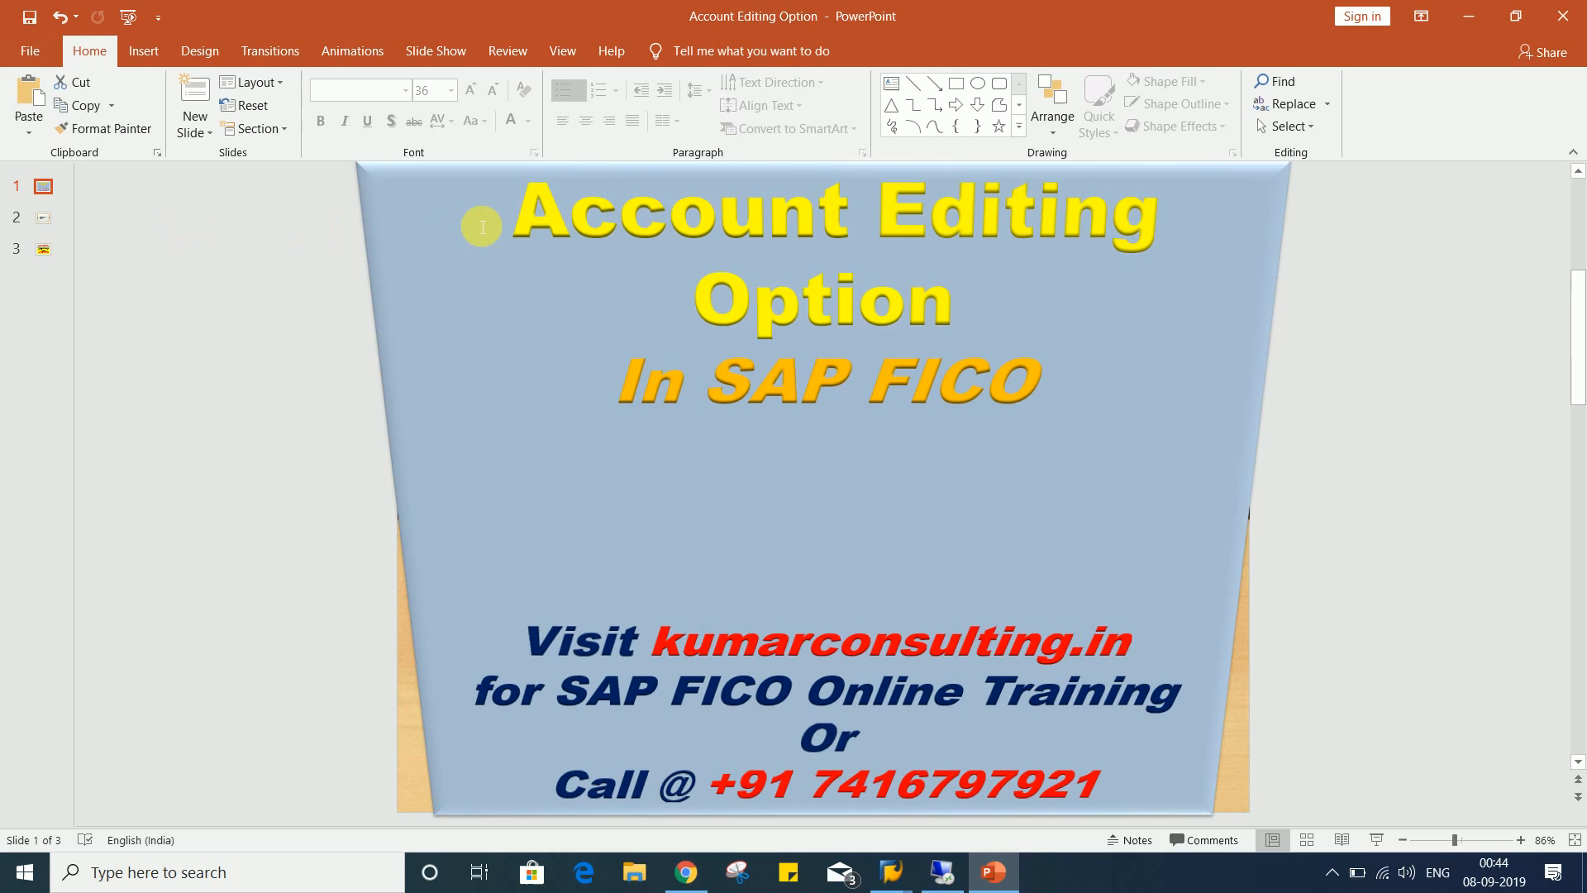
{"action": "mouse_move", "coordinate": [987, 303]}
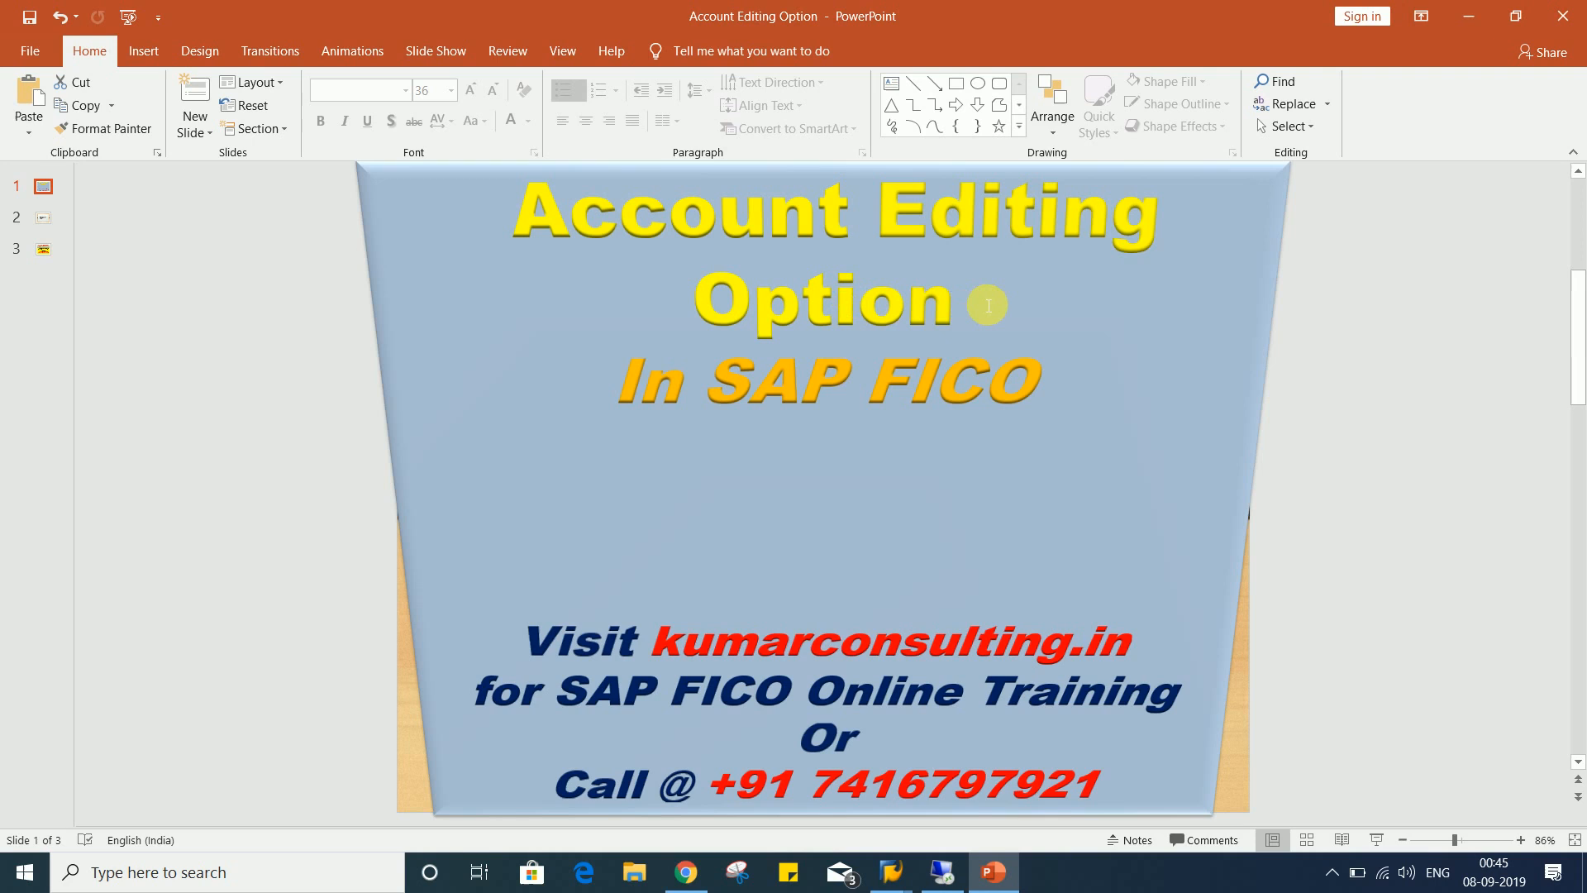
{"action": "mouse_move", "coordinate": [901, 550]}
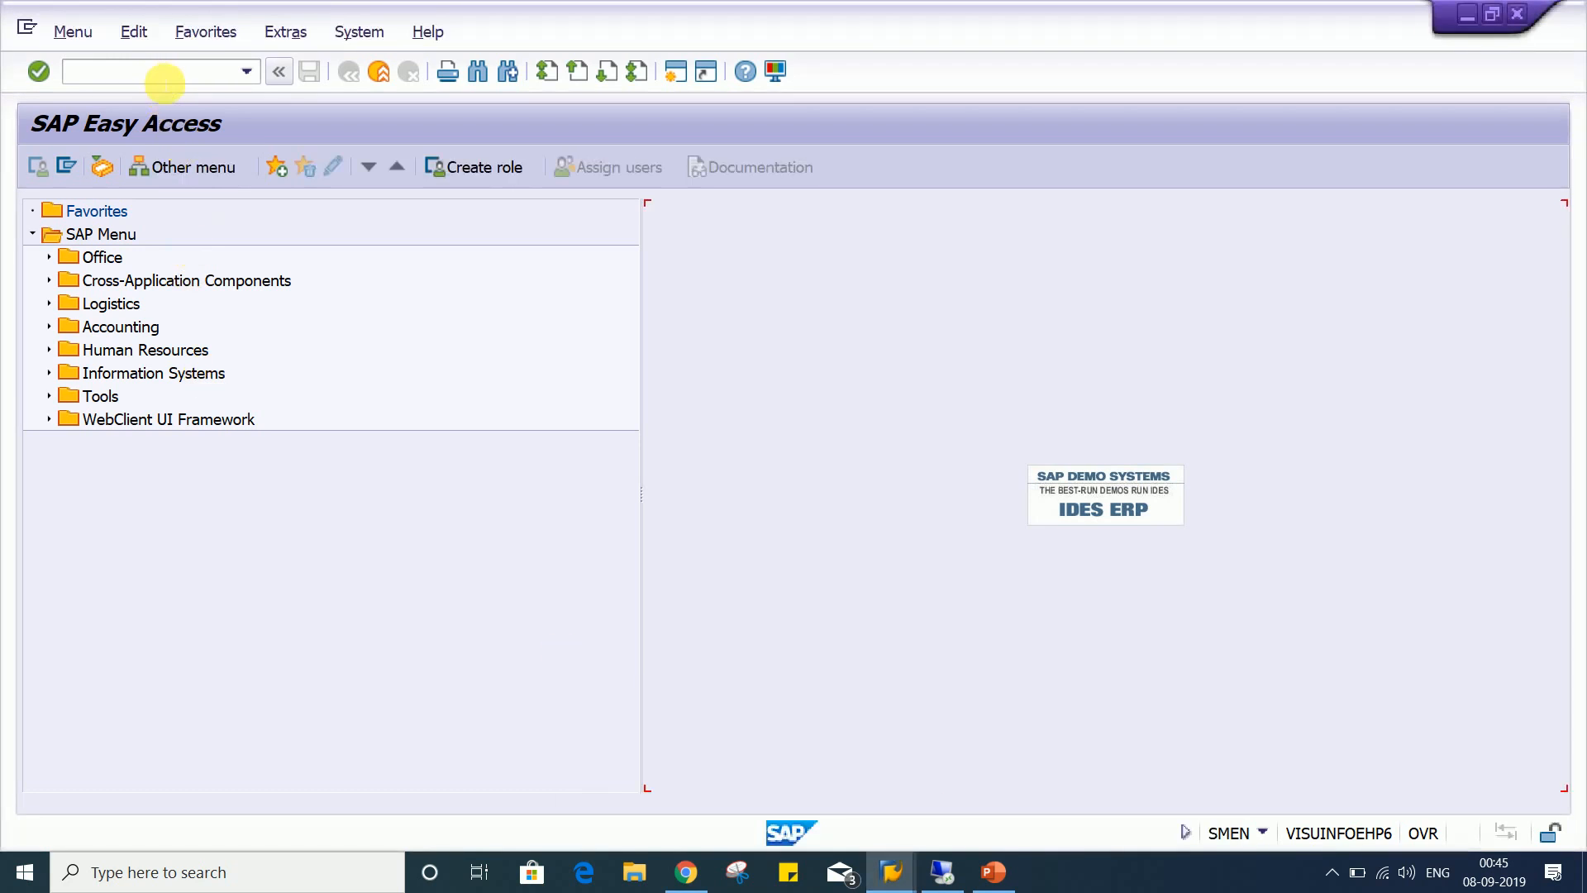
Start transaction FB60 to reach the Enter Vendor Invoice screen for company code TM01
{"action": "type", "text": "F"}
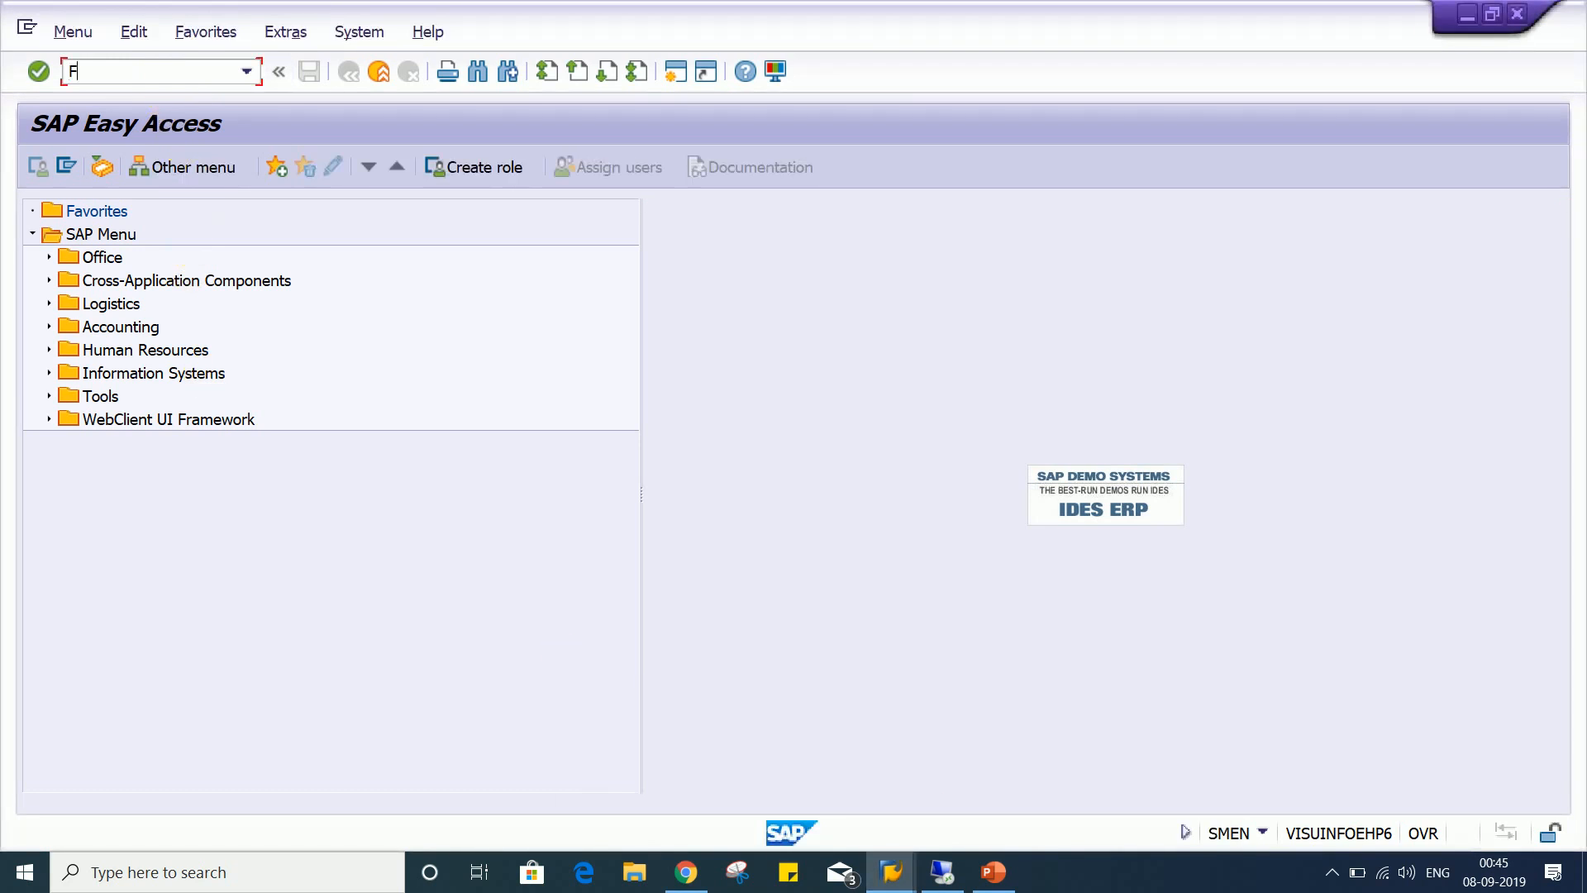
{"action": "type", "text": "B60"}
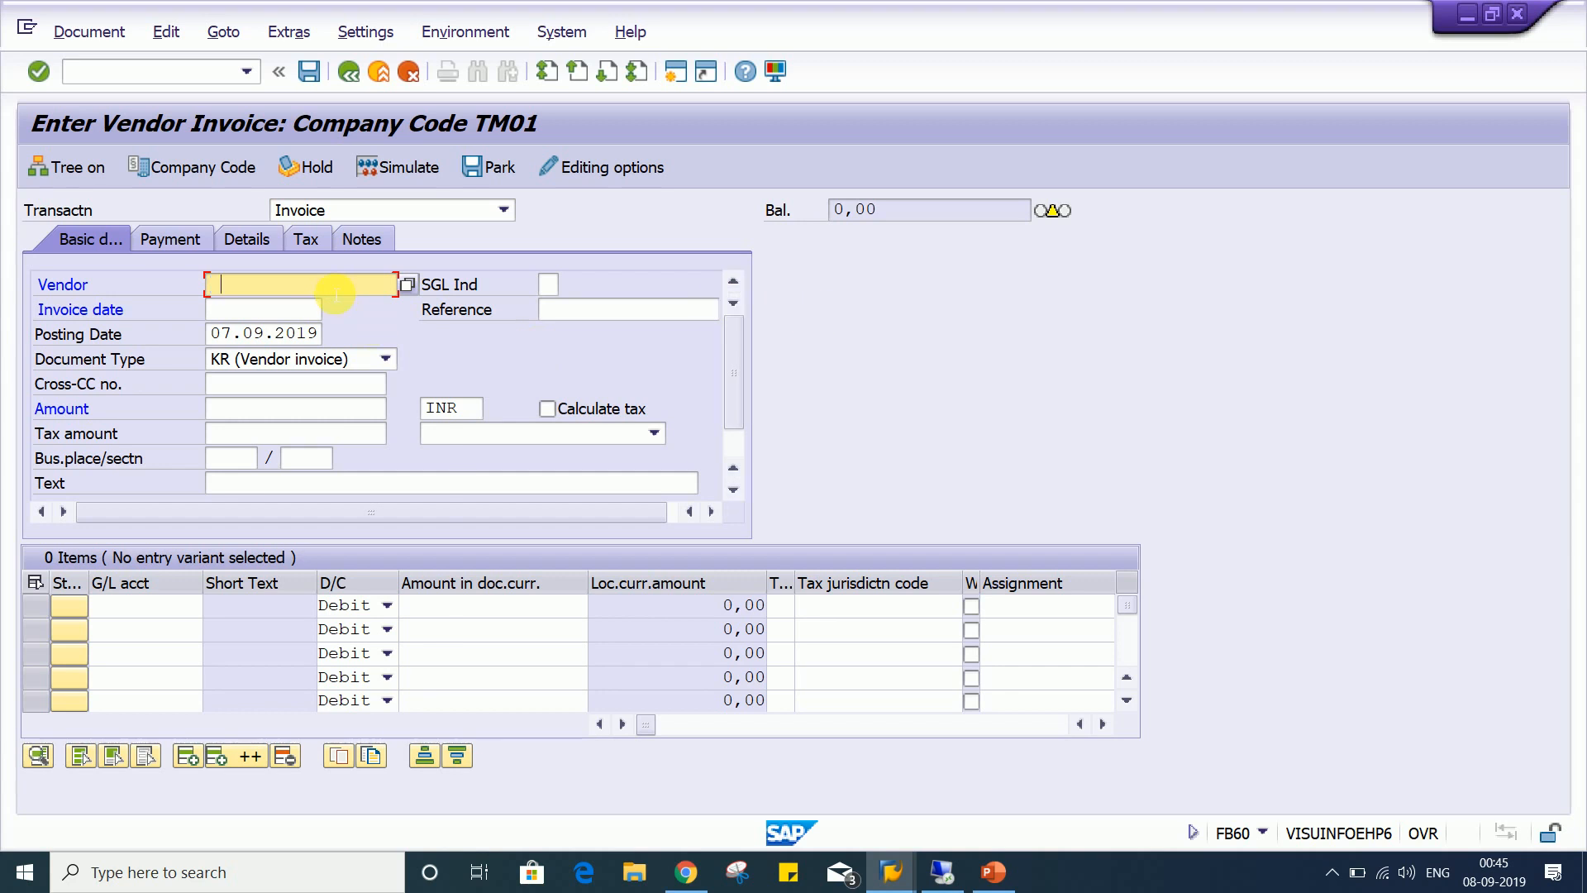
Enter vendor 100382, invoice date 07.09.2019, amount 1000 in USD and a G/L 4000 rent line
{"action": "type", "text": "100382"}
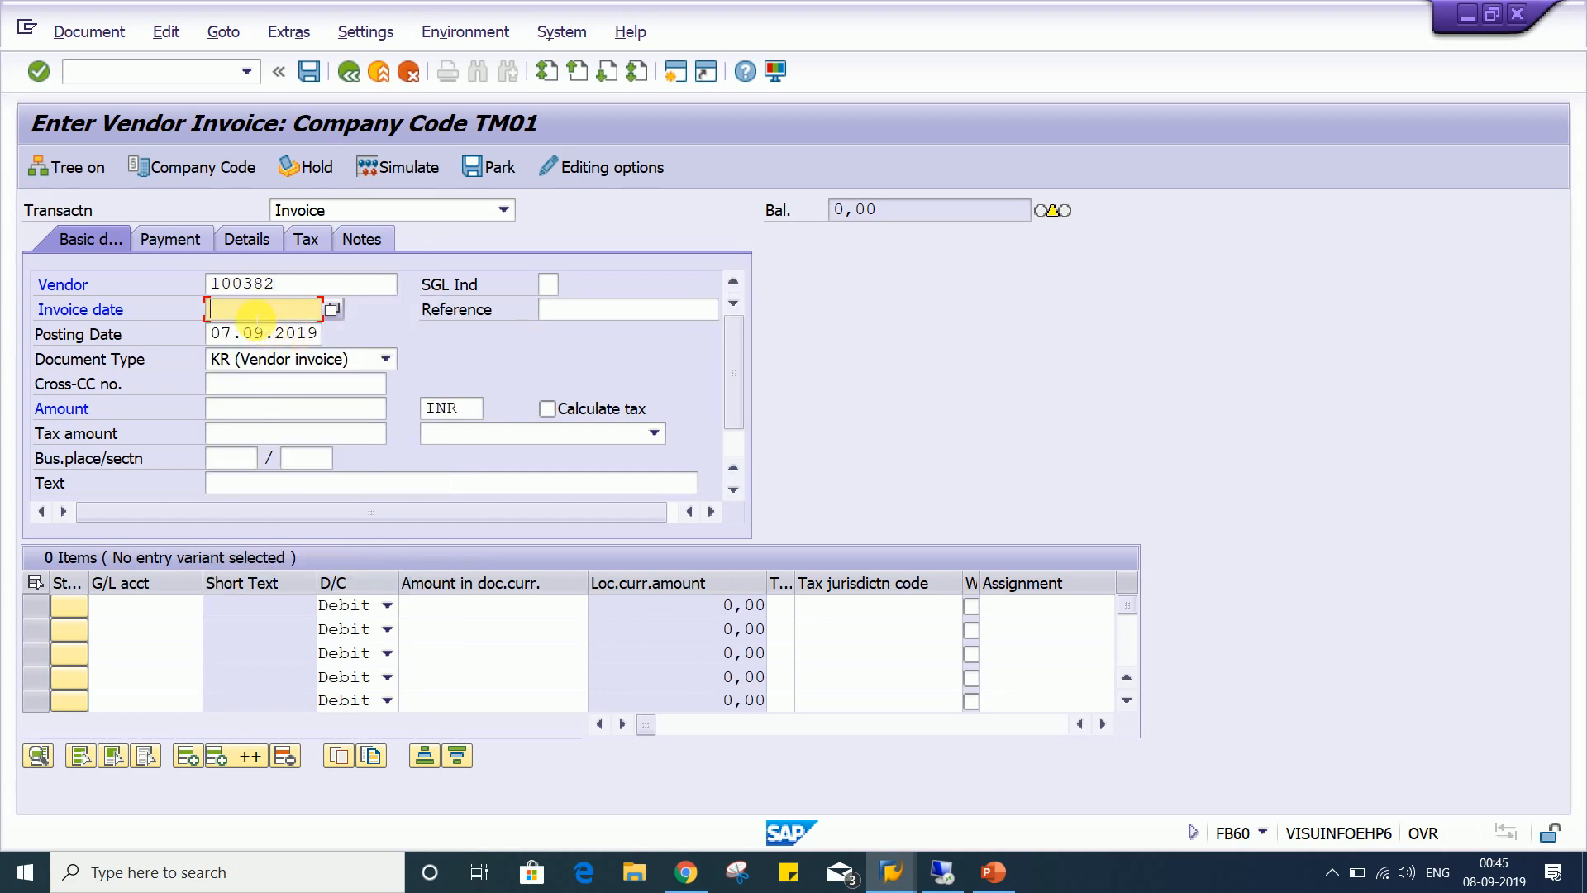
{"action": "type", "text": "07.09.2019"}
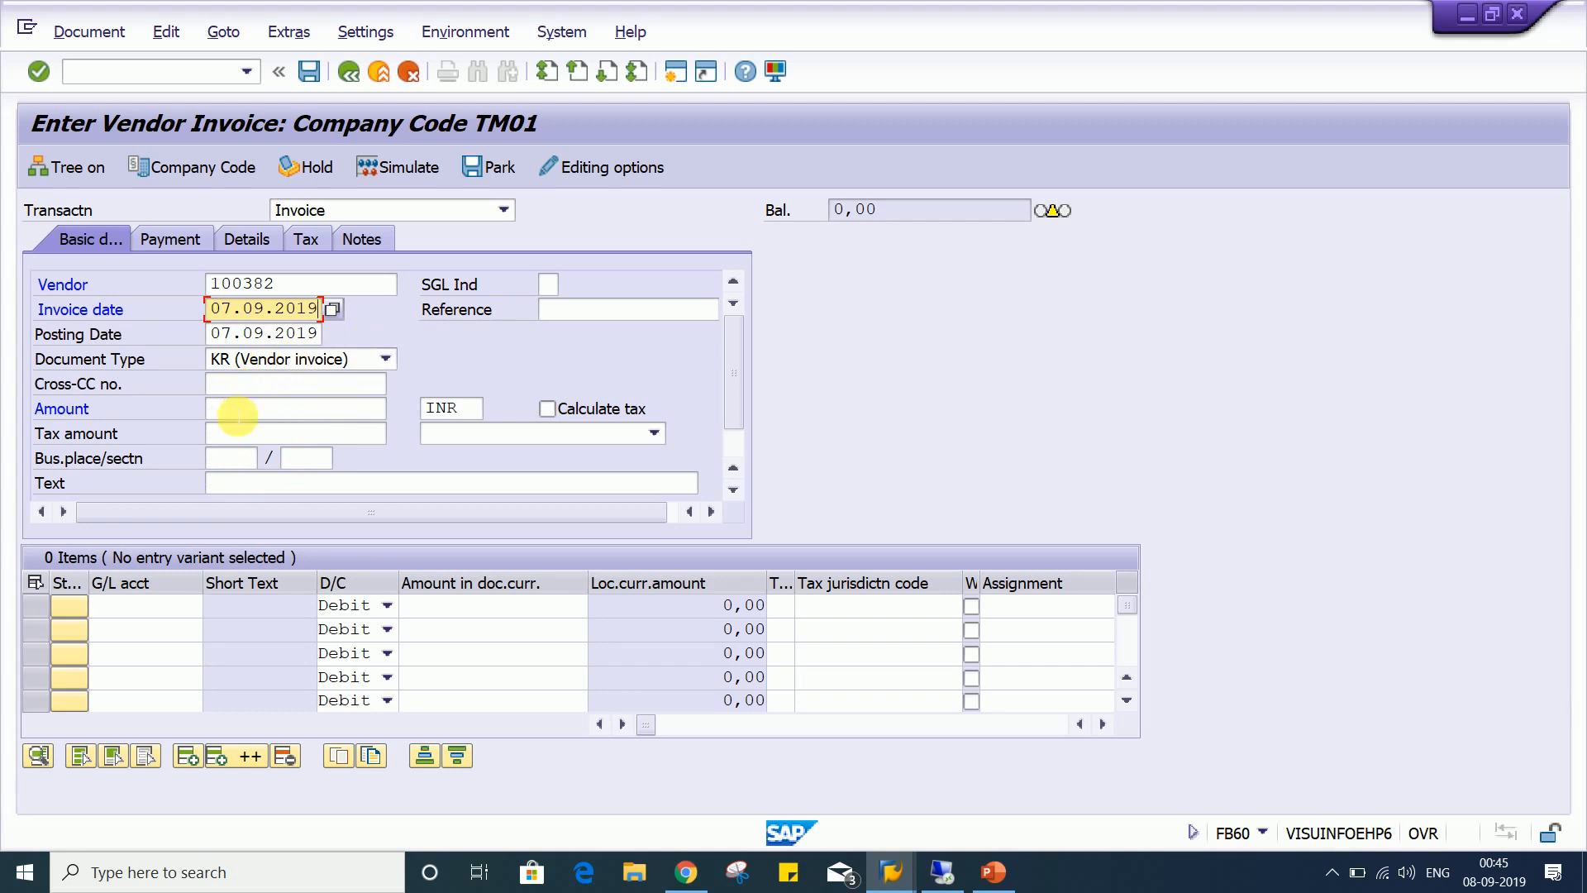
{"action": "type", "text": "1000"}
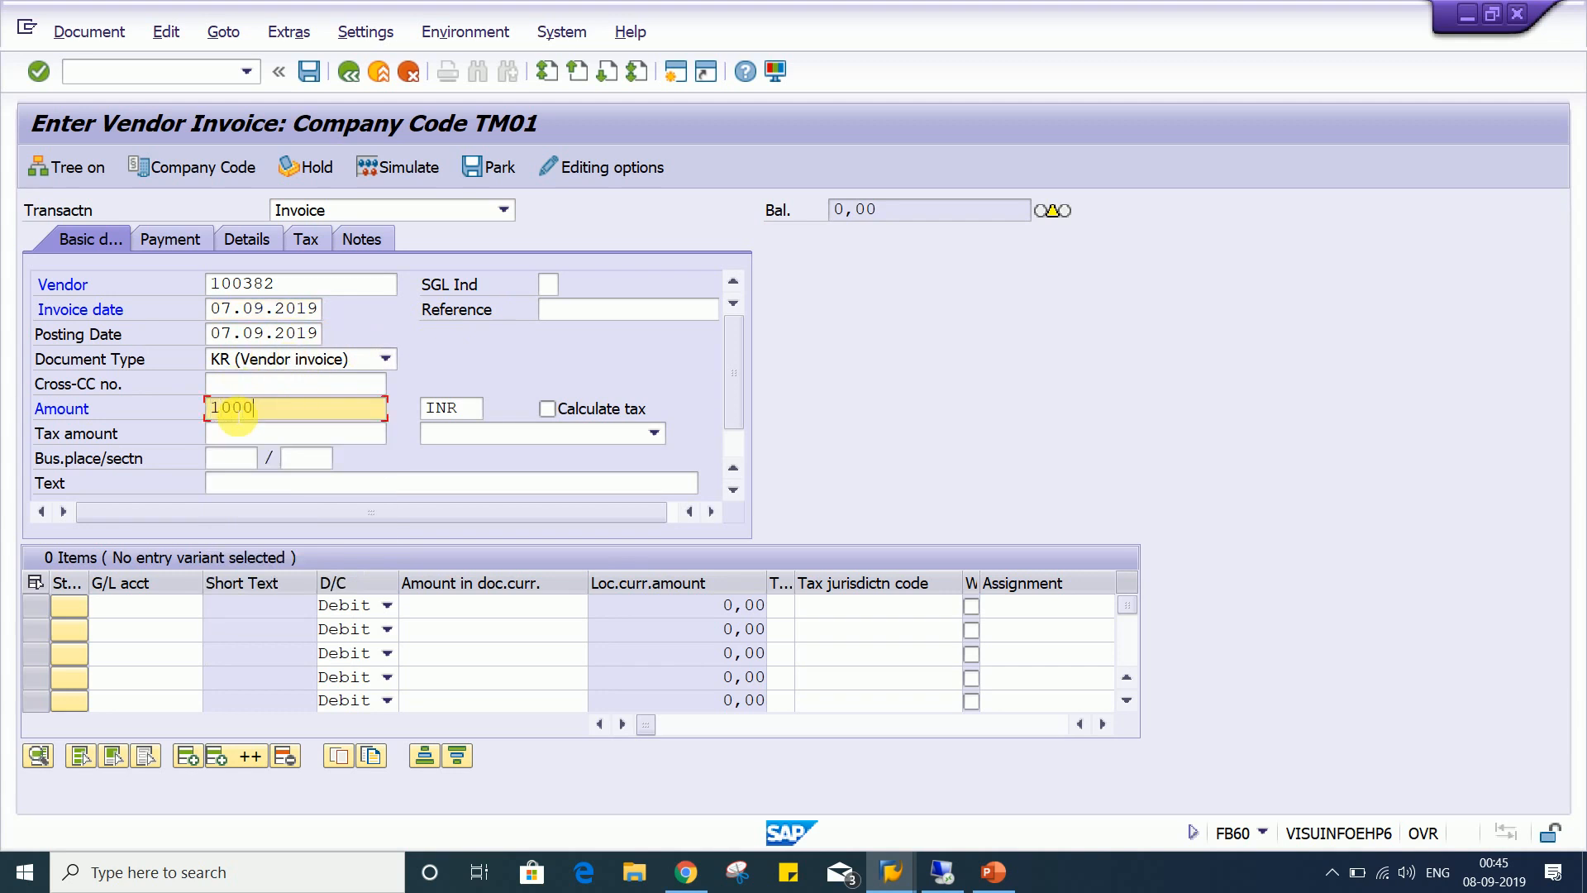
{"action": "left_click", "coordinate": [450, 408]}
{"action": "type", "text": "USD"}
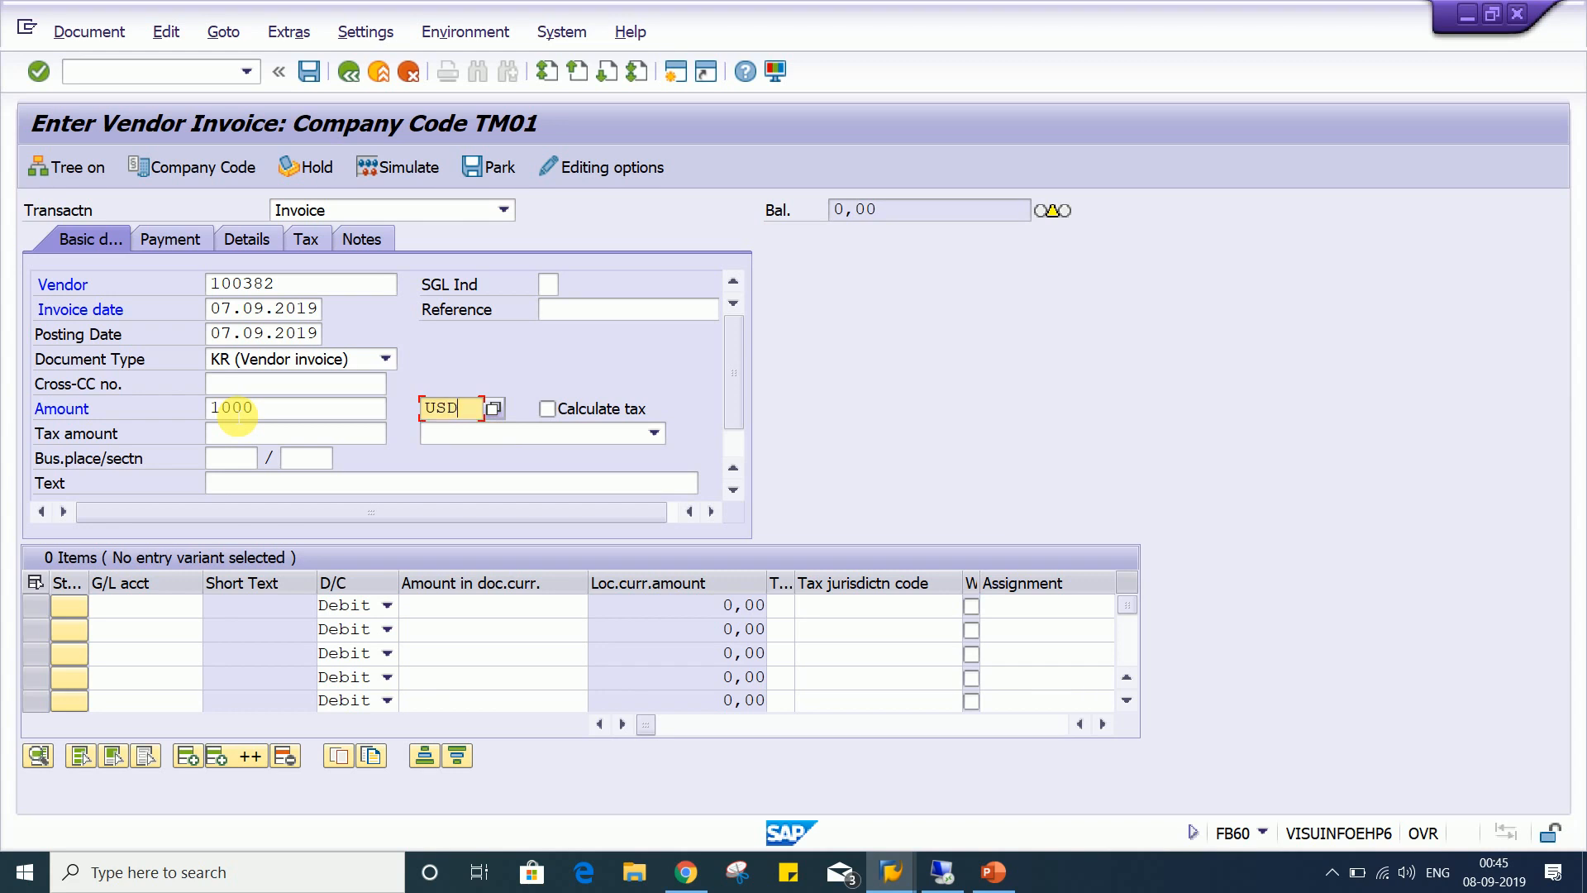
{"action": "left_click", "coordinate": [143, 605]}
{"action": "type", "text": "4000"}
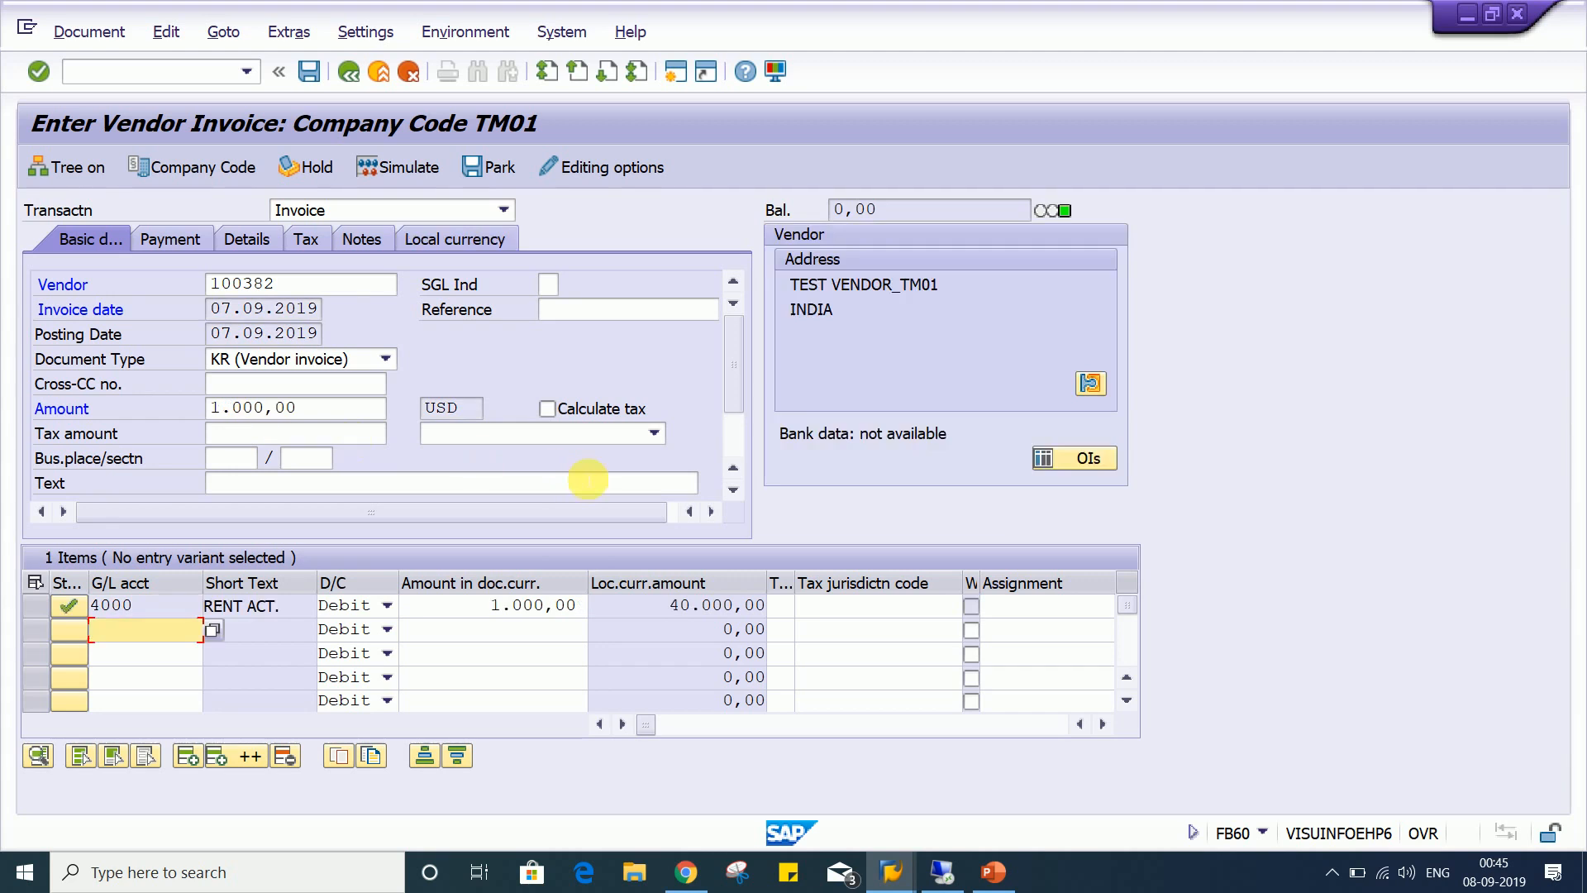
{"action": "mouse_move", "coordinate": [403, 463]}
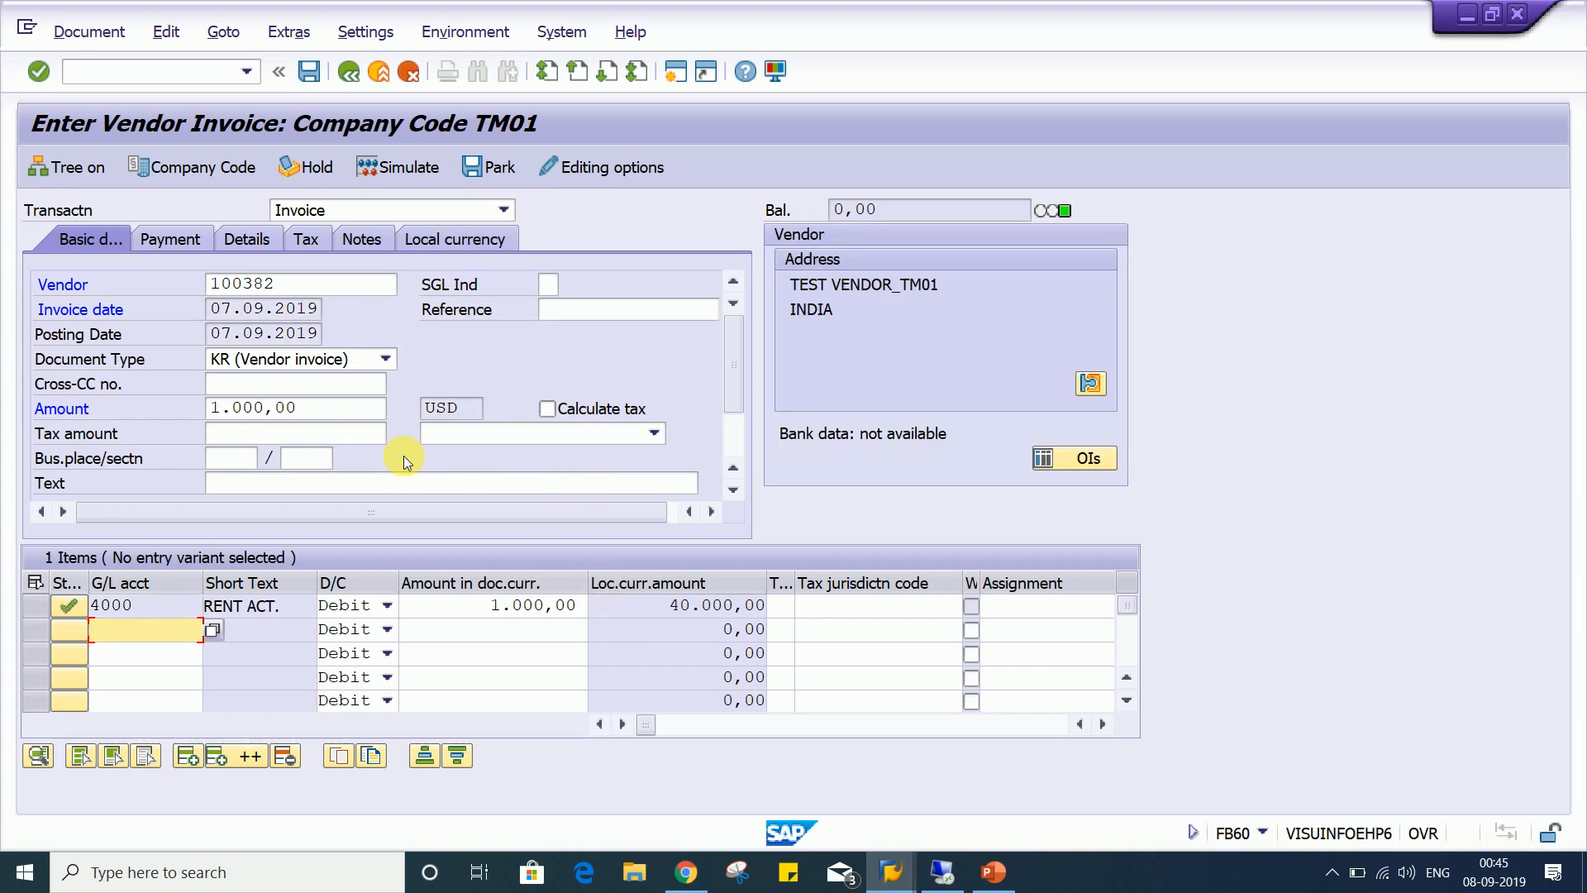
{"action": "mouse_move", "coordinate": [910, 347]}
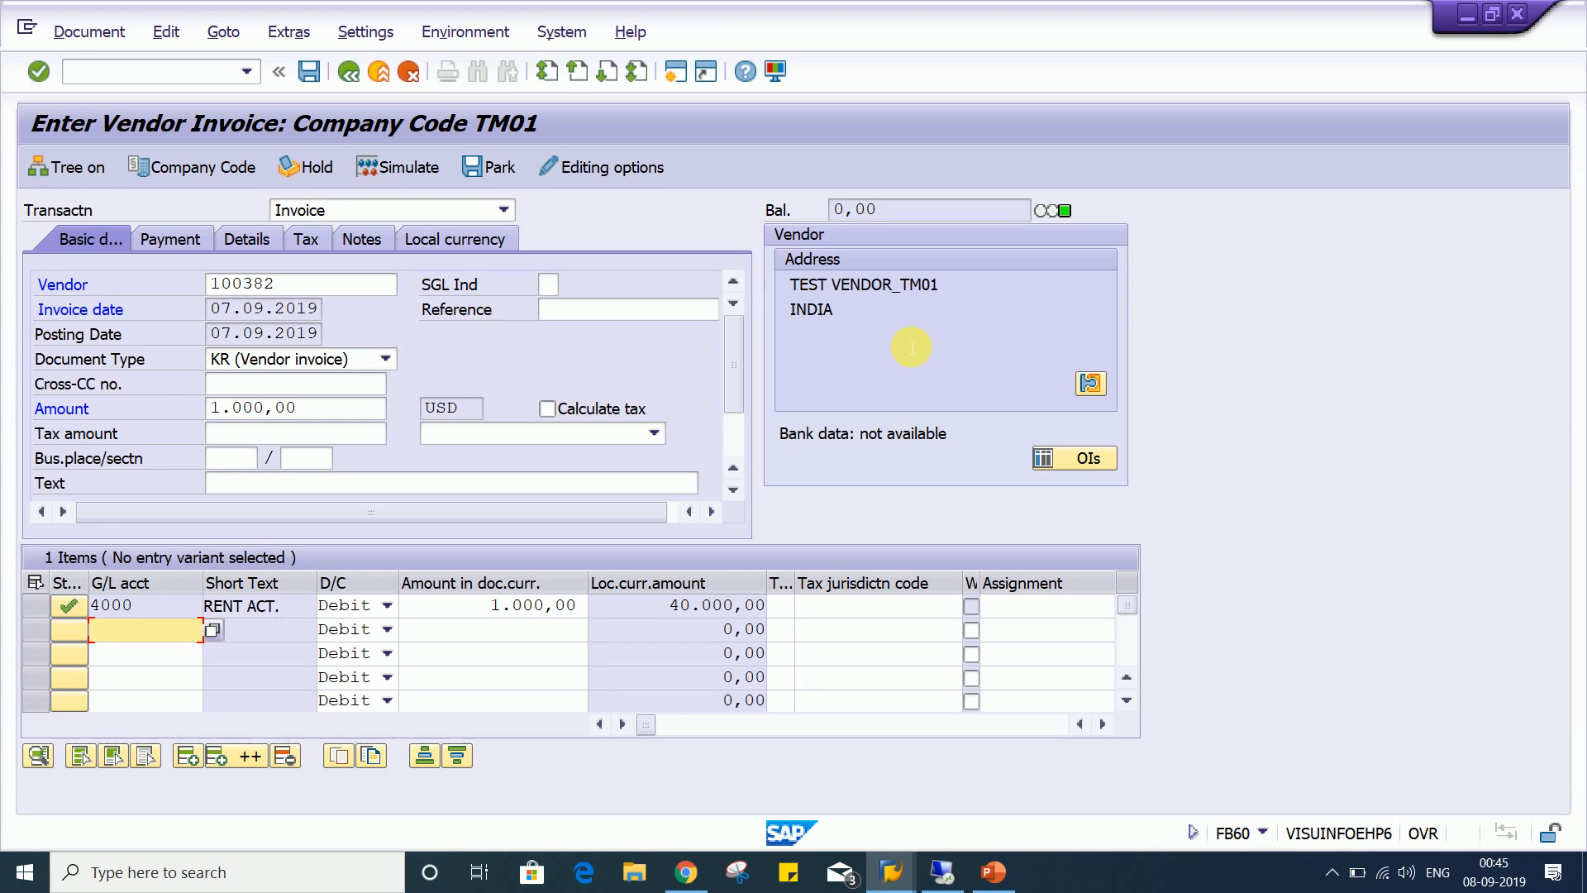
{"action": "mouse_move", "coordinate": [309, 71]}
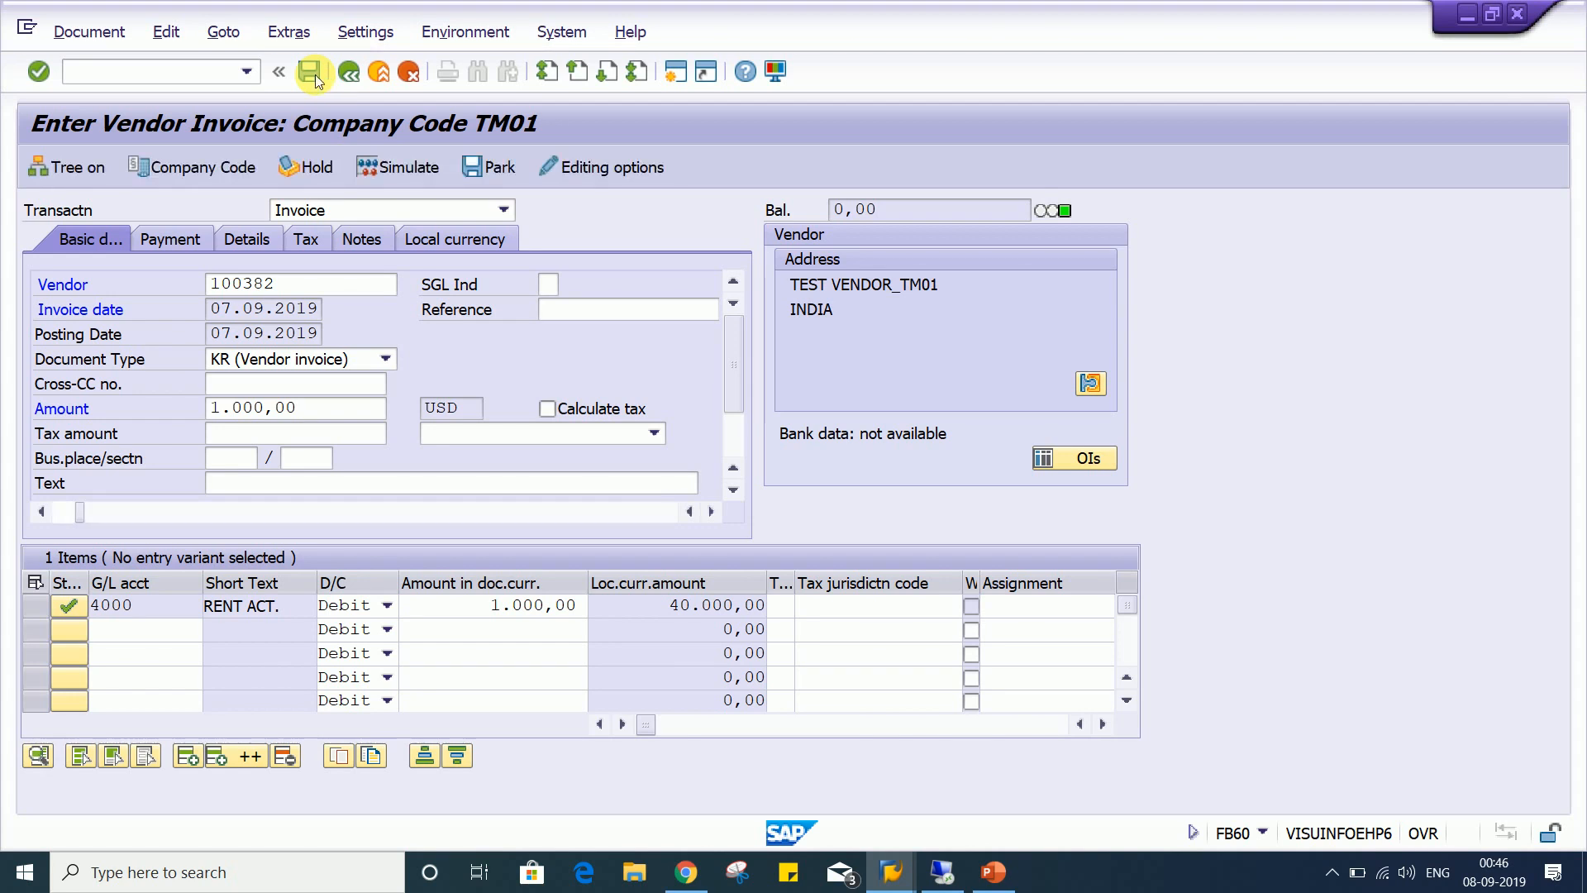
Post the vendor invoice, creating document 1006 in company code TM01
{"action": "left_click", "coordinate": [309, 71]}
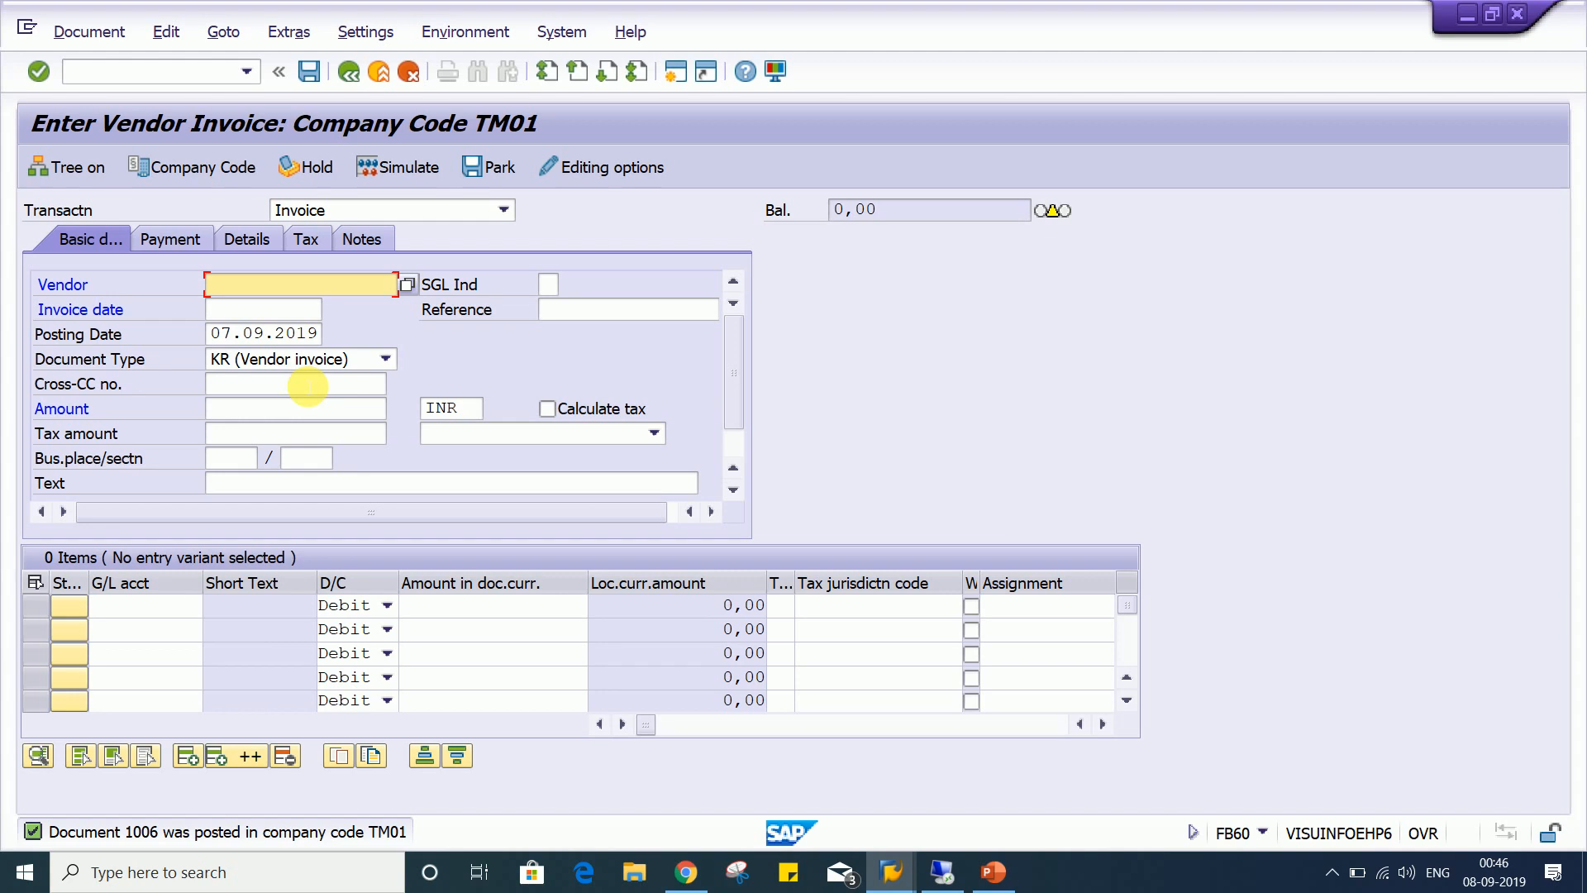
{"action": "mouse_move", "coordinate": [638, 168]}
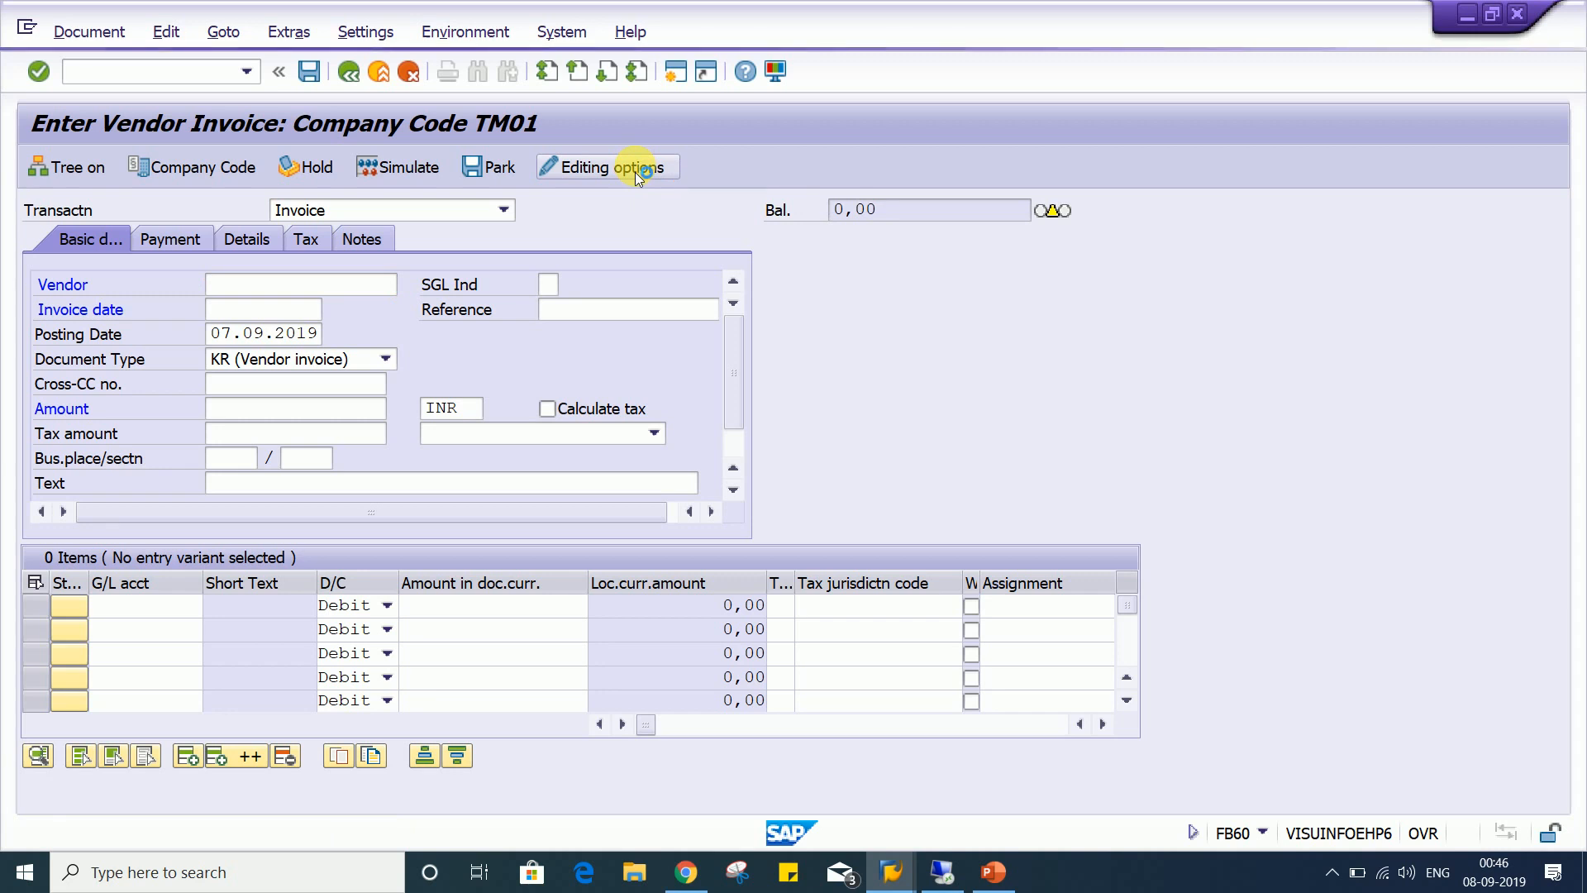
In FB00 editing options, tick 'Documents only in local currency', save it and return to FB60
{"action": "left_click", "coordinate": [605, 166]}
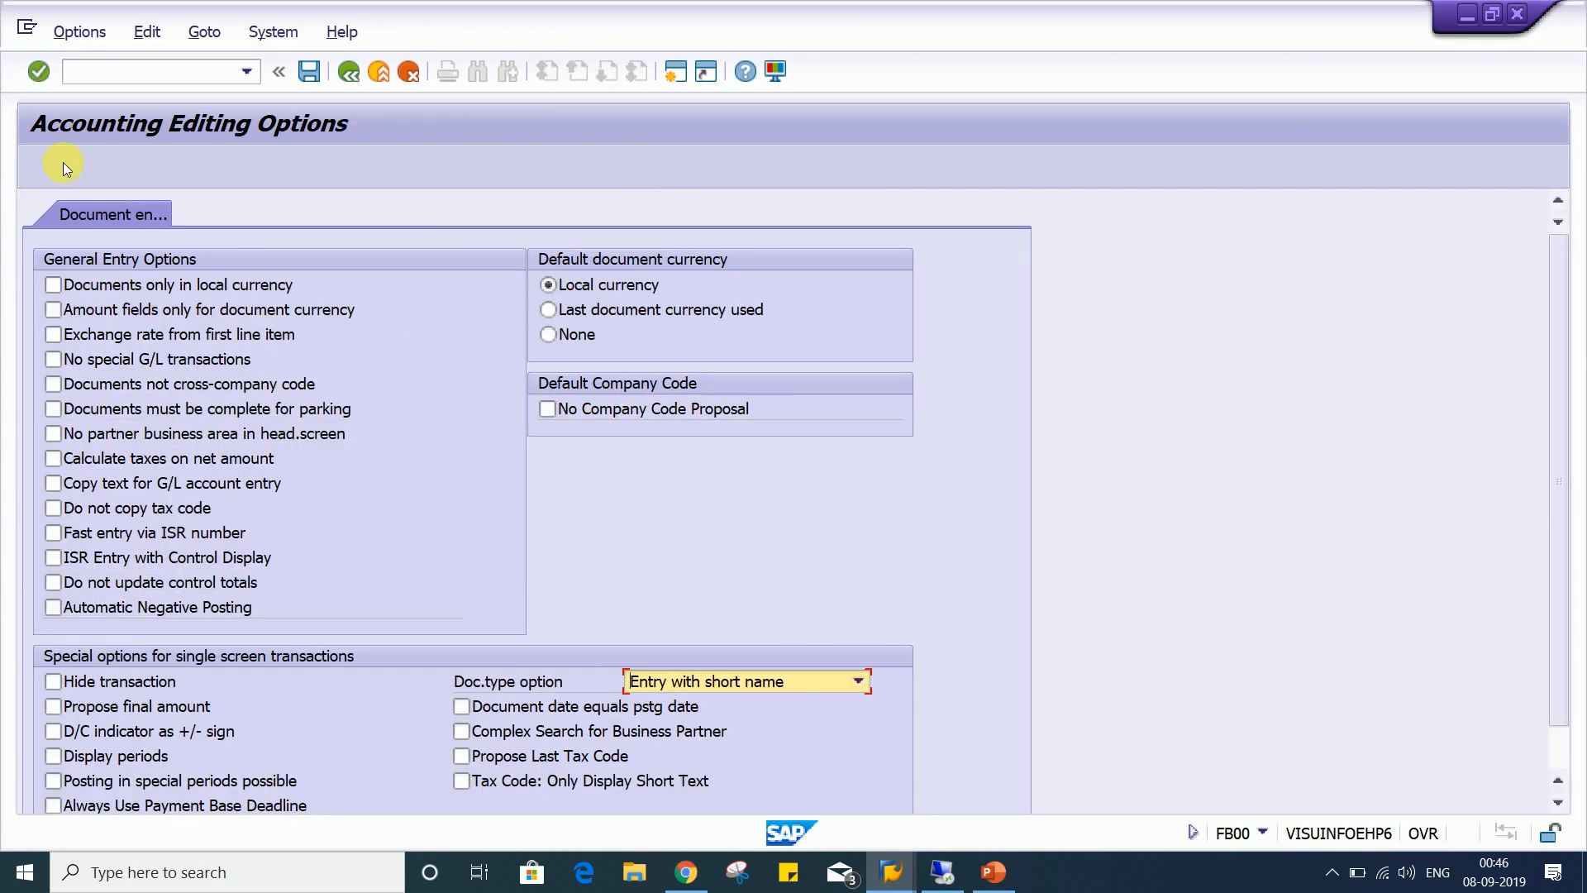
{"action": "mouse_move", "coordinate": [496, 167]}
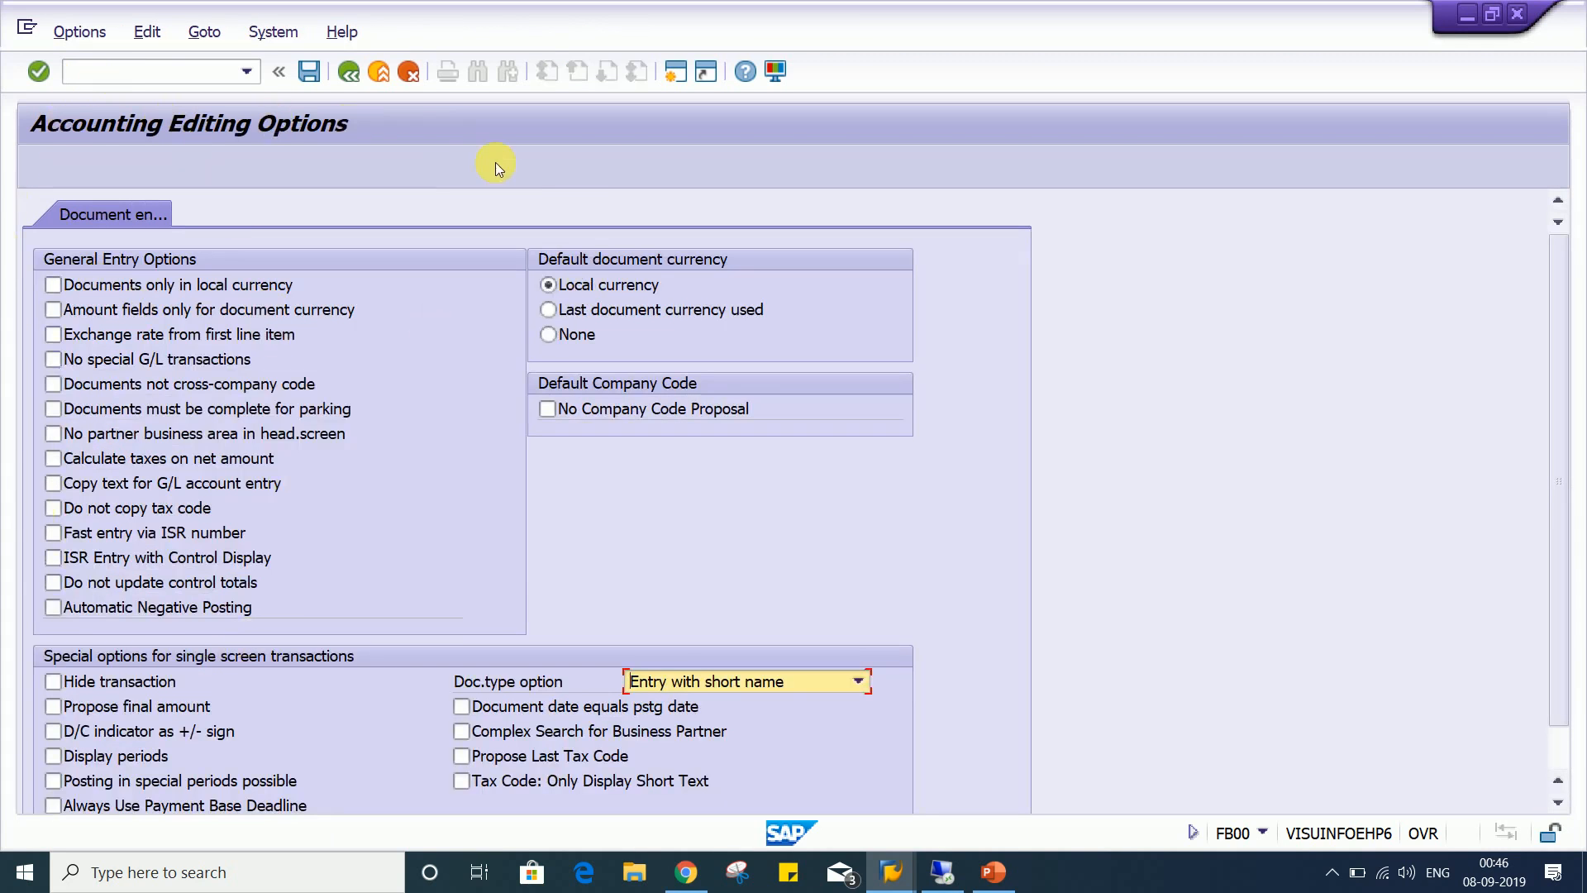
{"action": "mouse_move", "coordinate": [589, 200]}
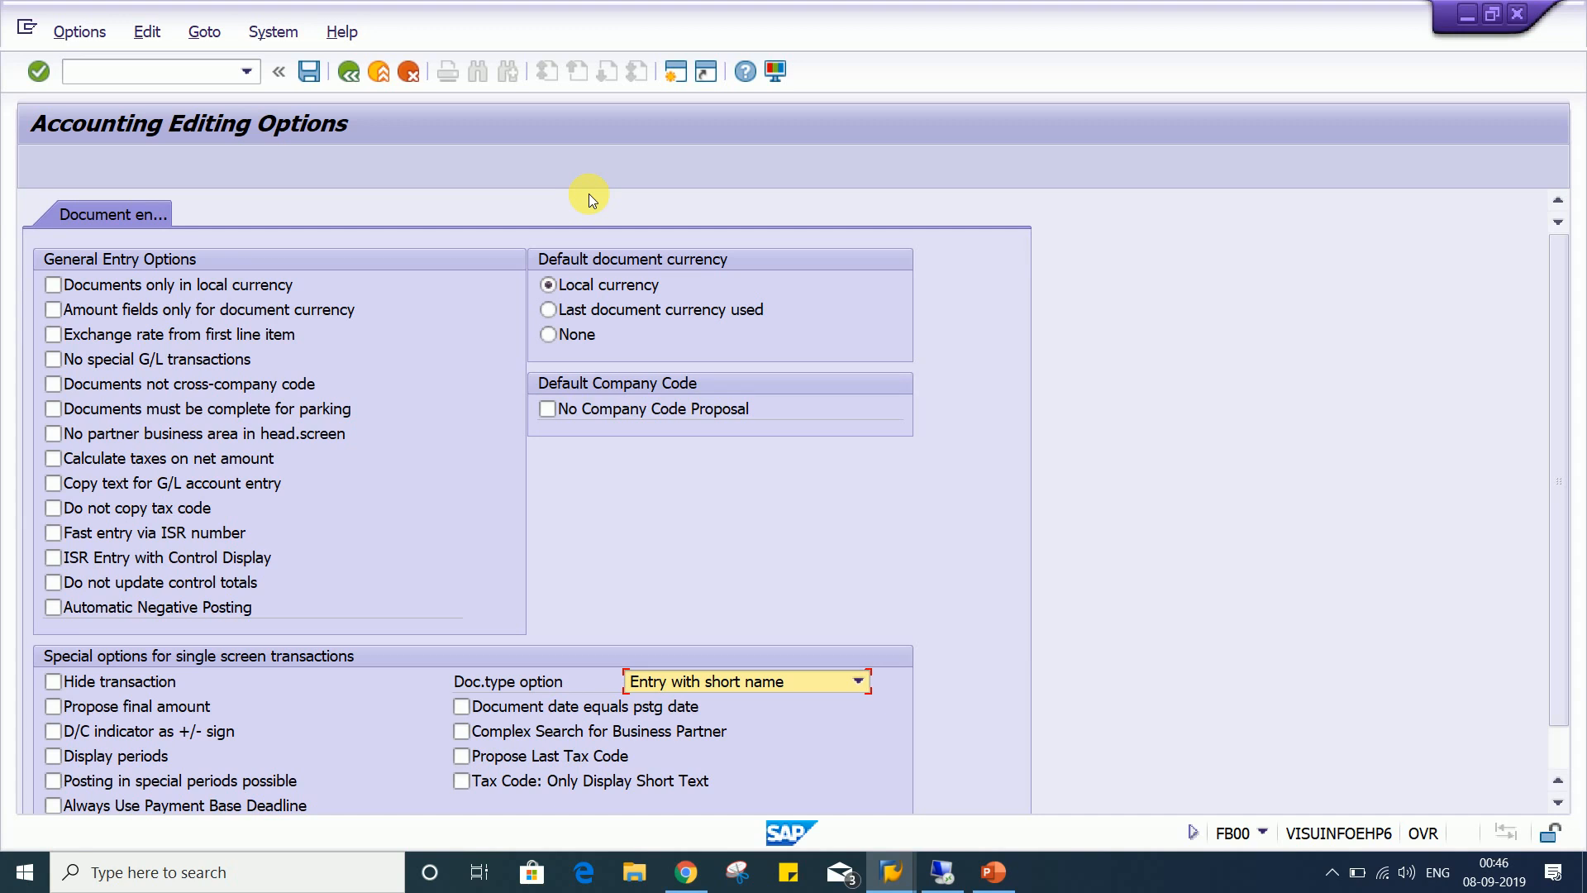
{"action": "mouse_move", "coordinate": [76, 246]}
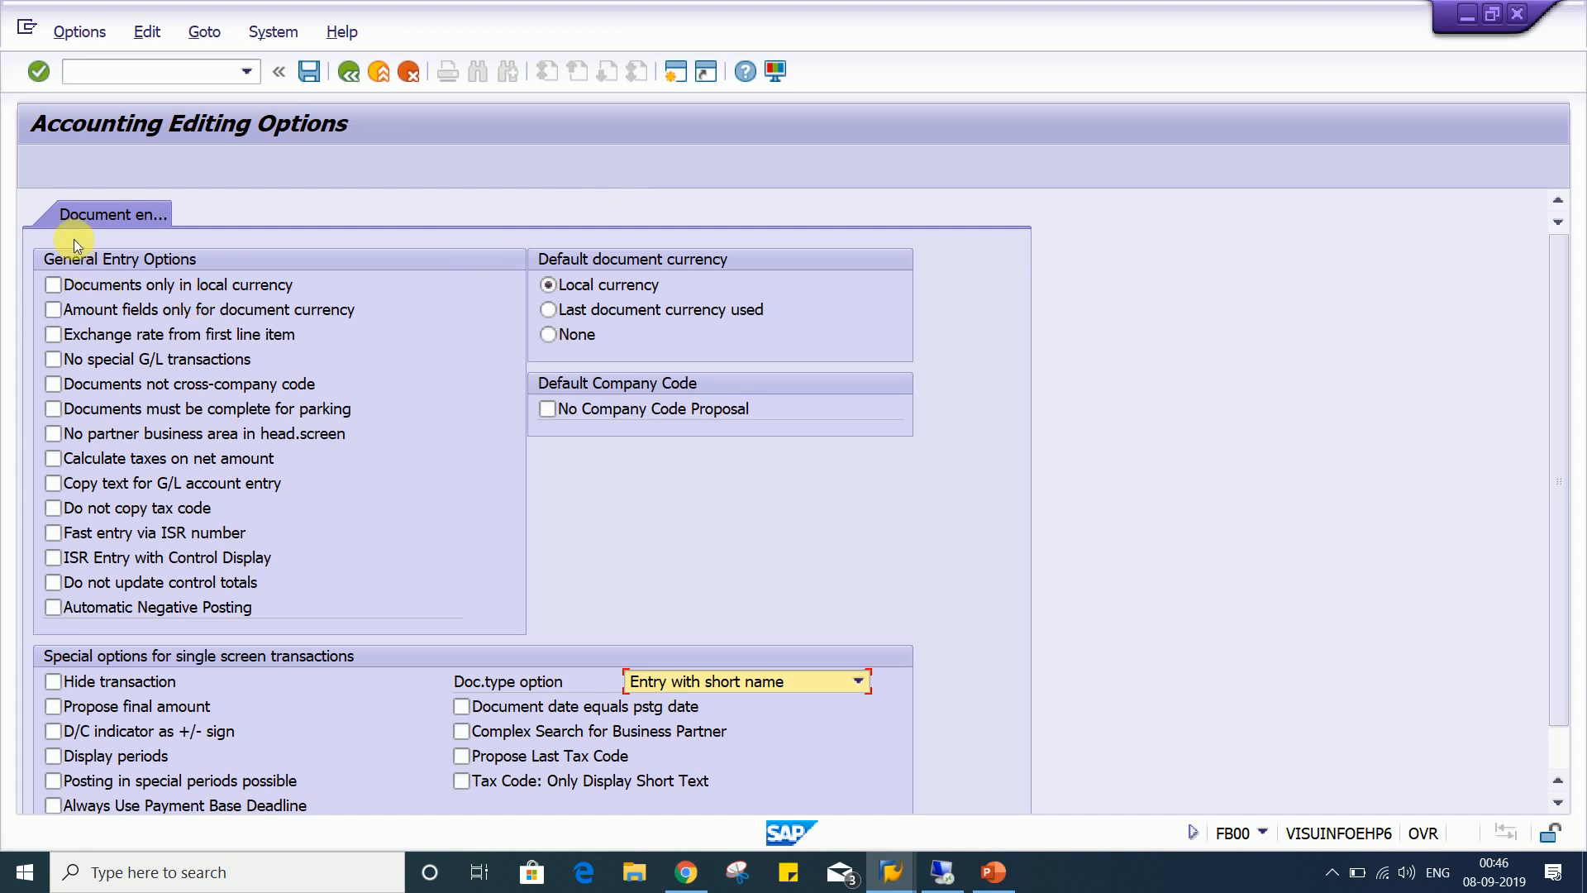
{"action": "left_click", "coordinate": [53, 284]}
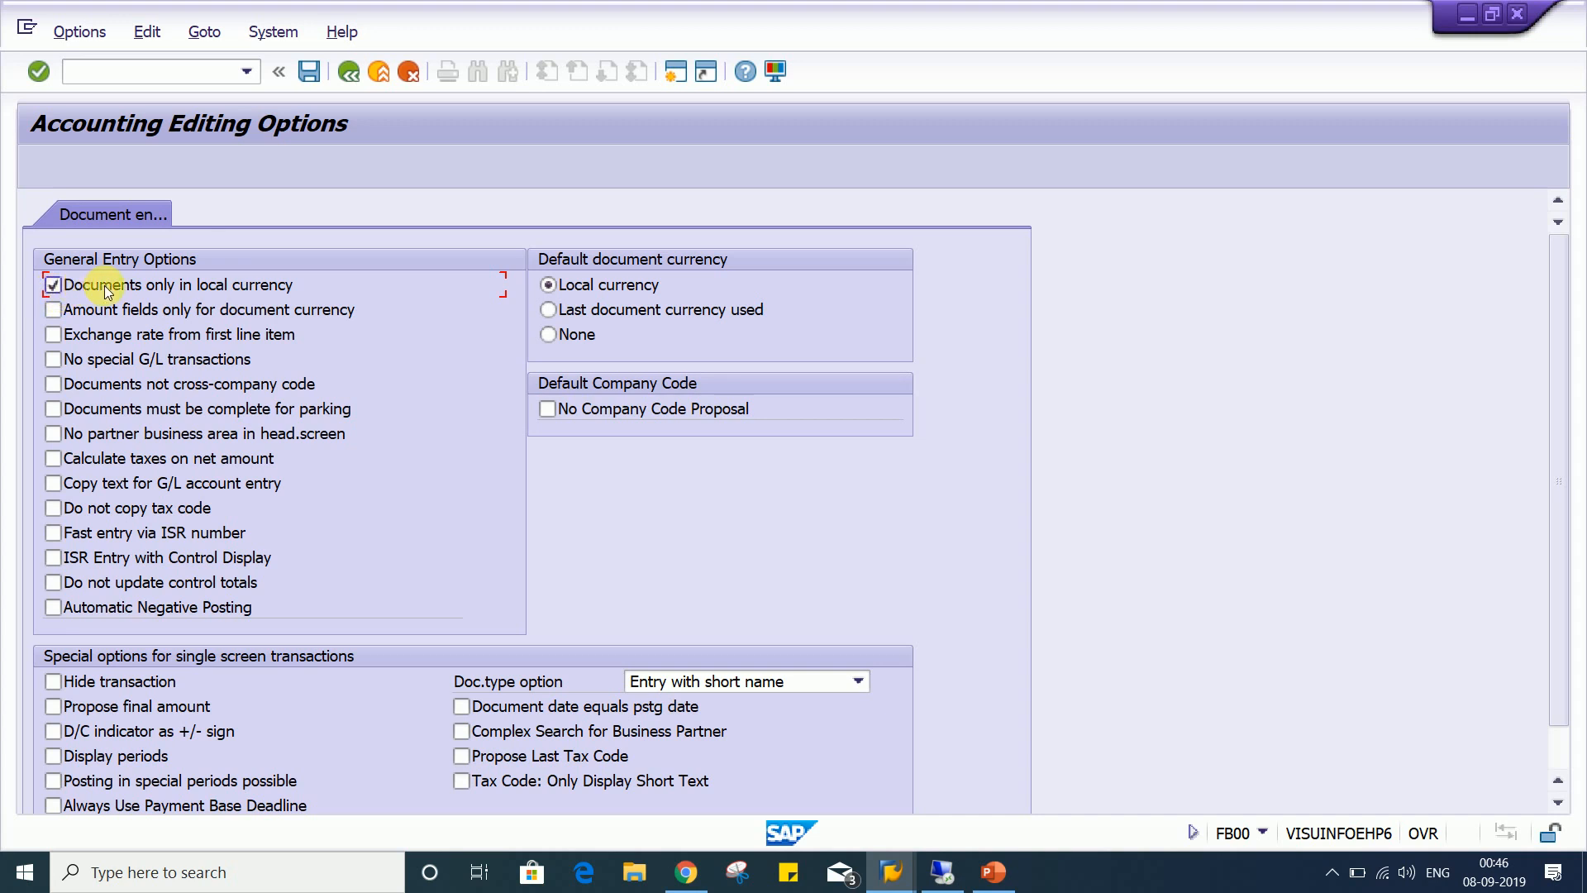
{"action": "mouse_move", "coordinate": [238, 294]}
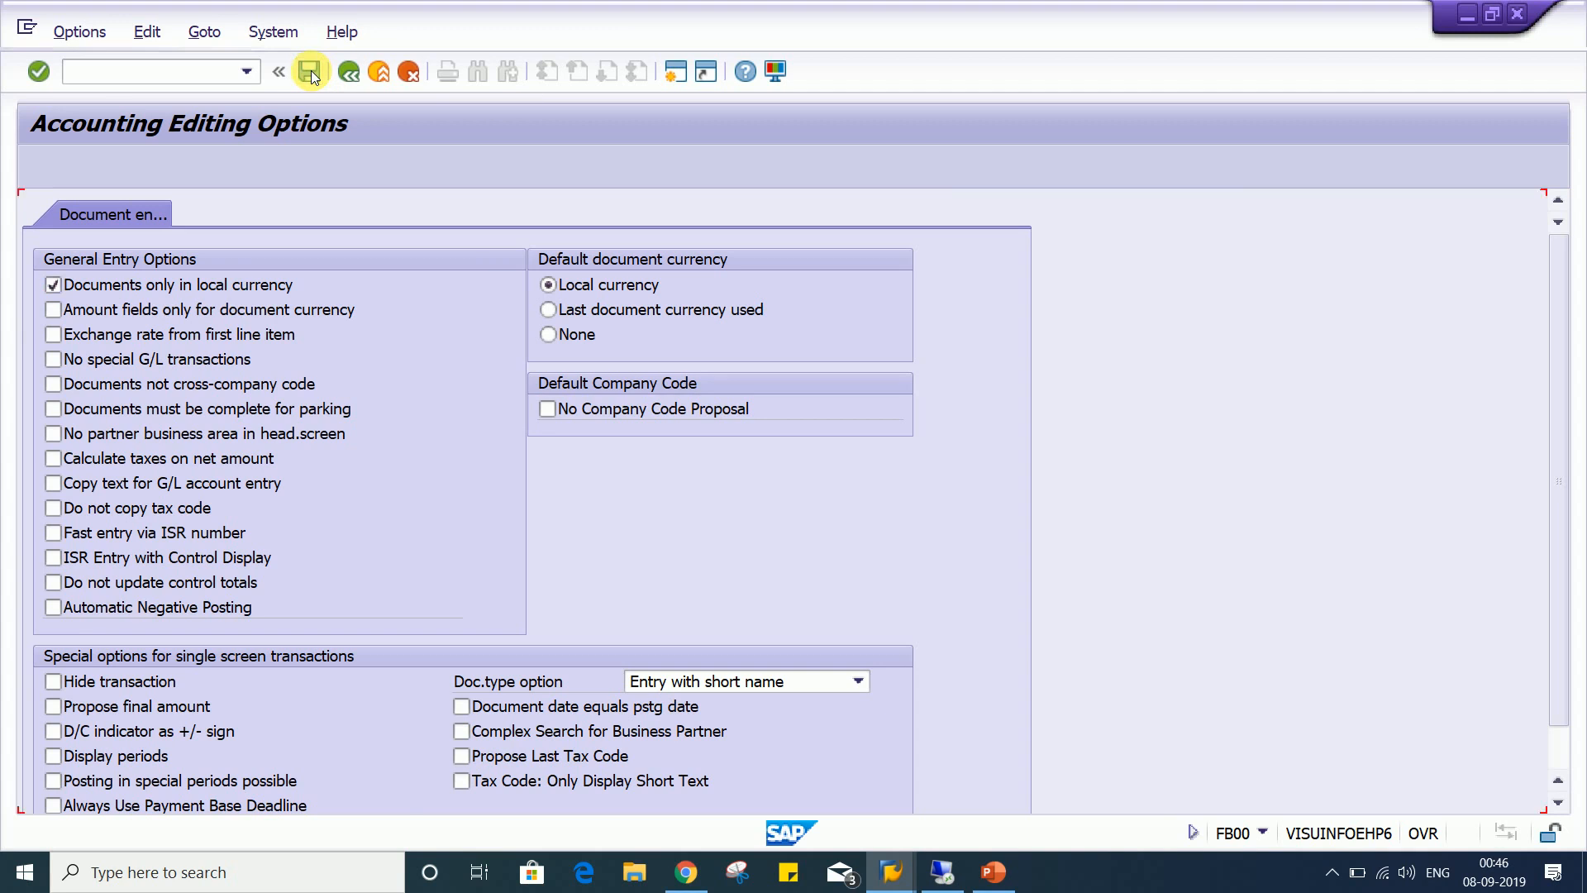
{"action": "left_click", "coordinate": [309, 71]}
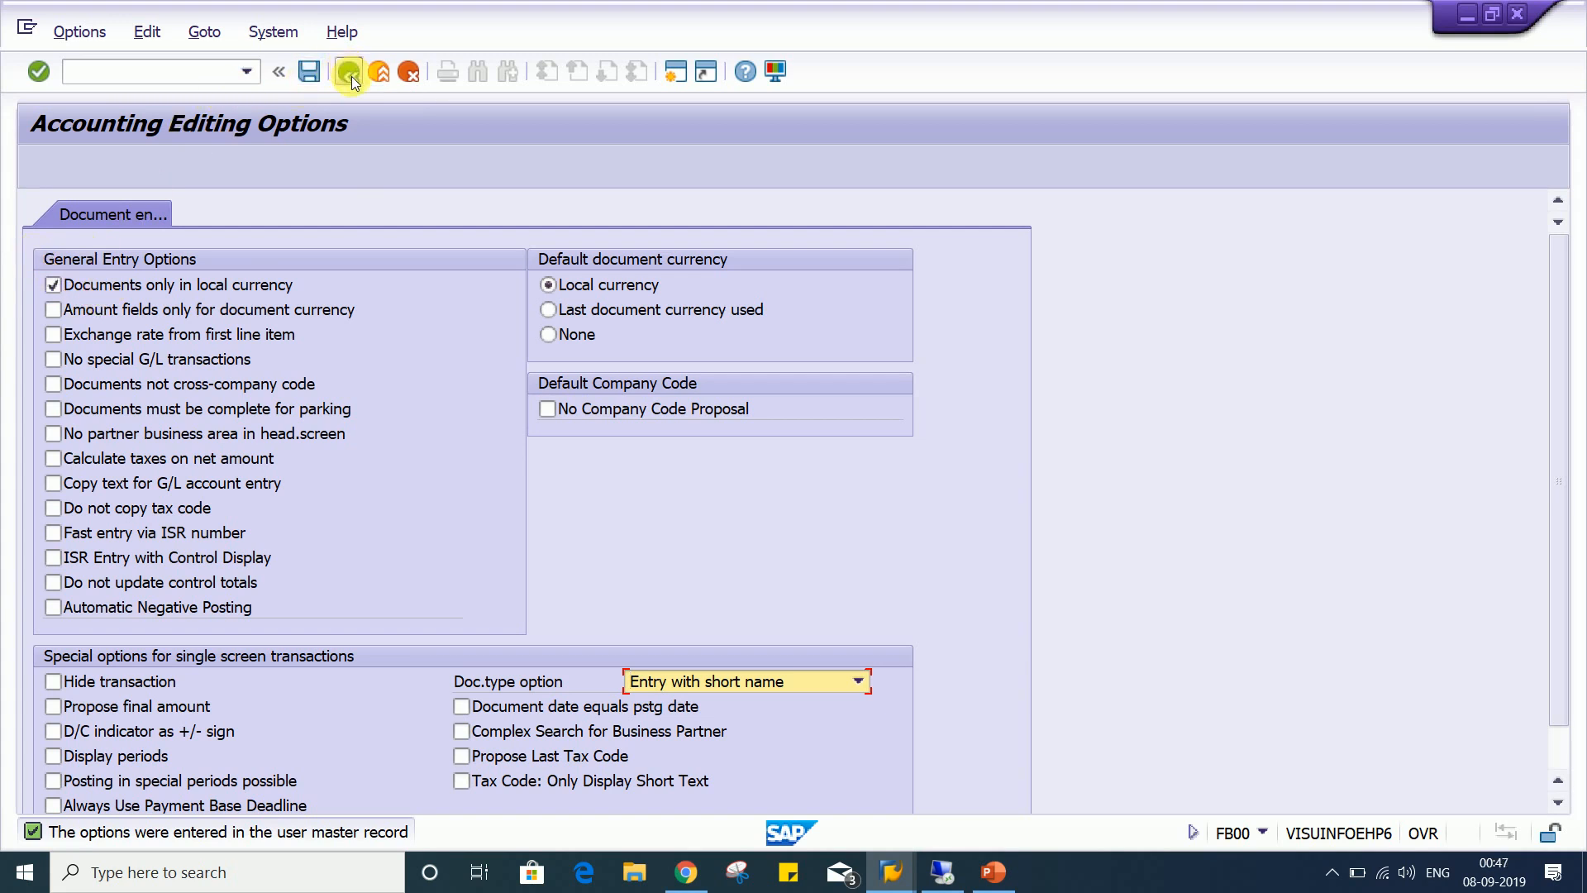
{"action": "left_click", "coordinate": [349, 71]}
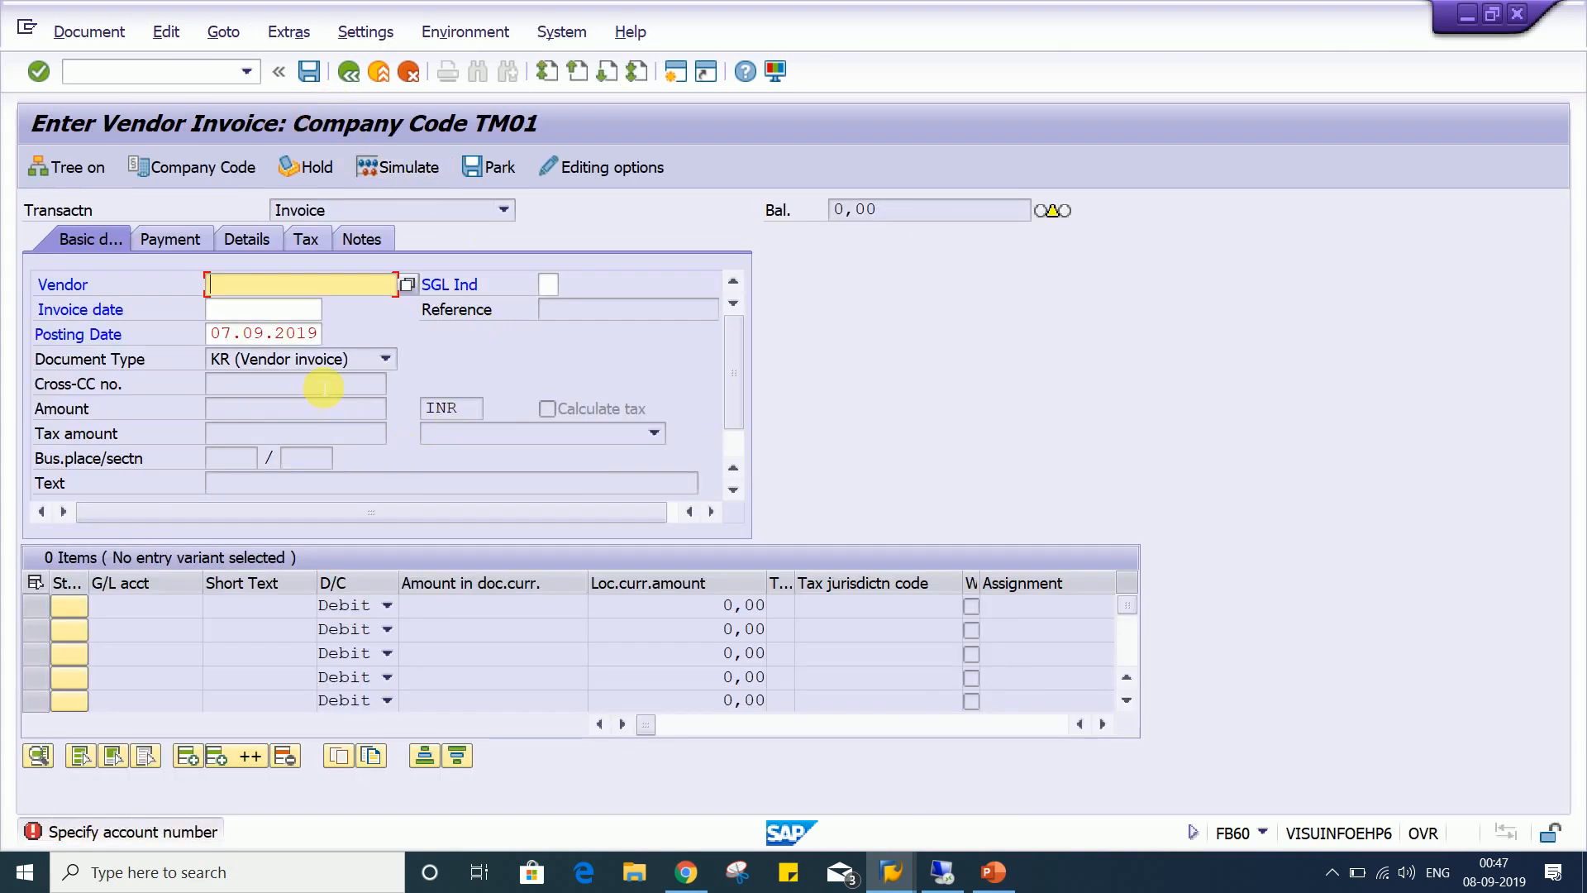
Enter vendor 100382 and invoice date 07.09.2019; the currency stays locked at INR
{"action": "left_click", "coordinate": [246, 71]}
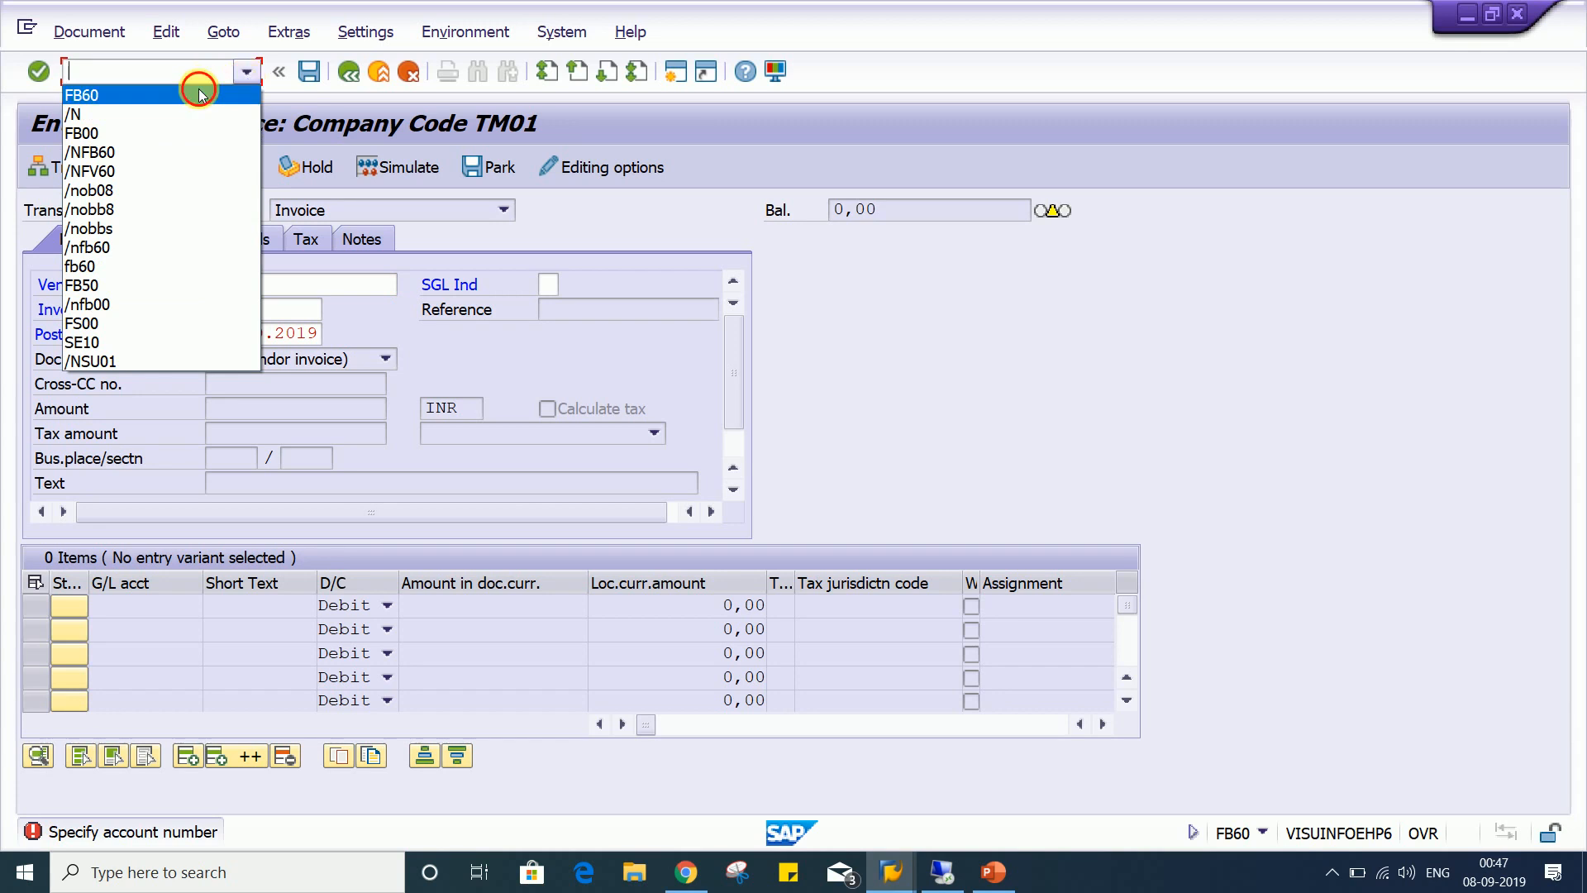
{"action": "left_click", "coordinate": [81, 94]}
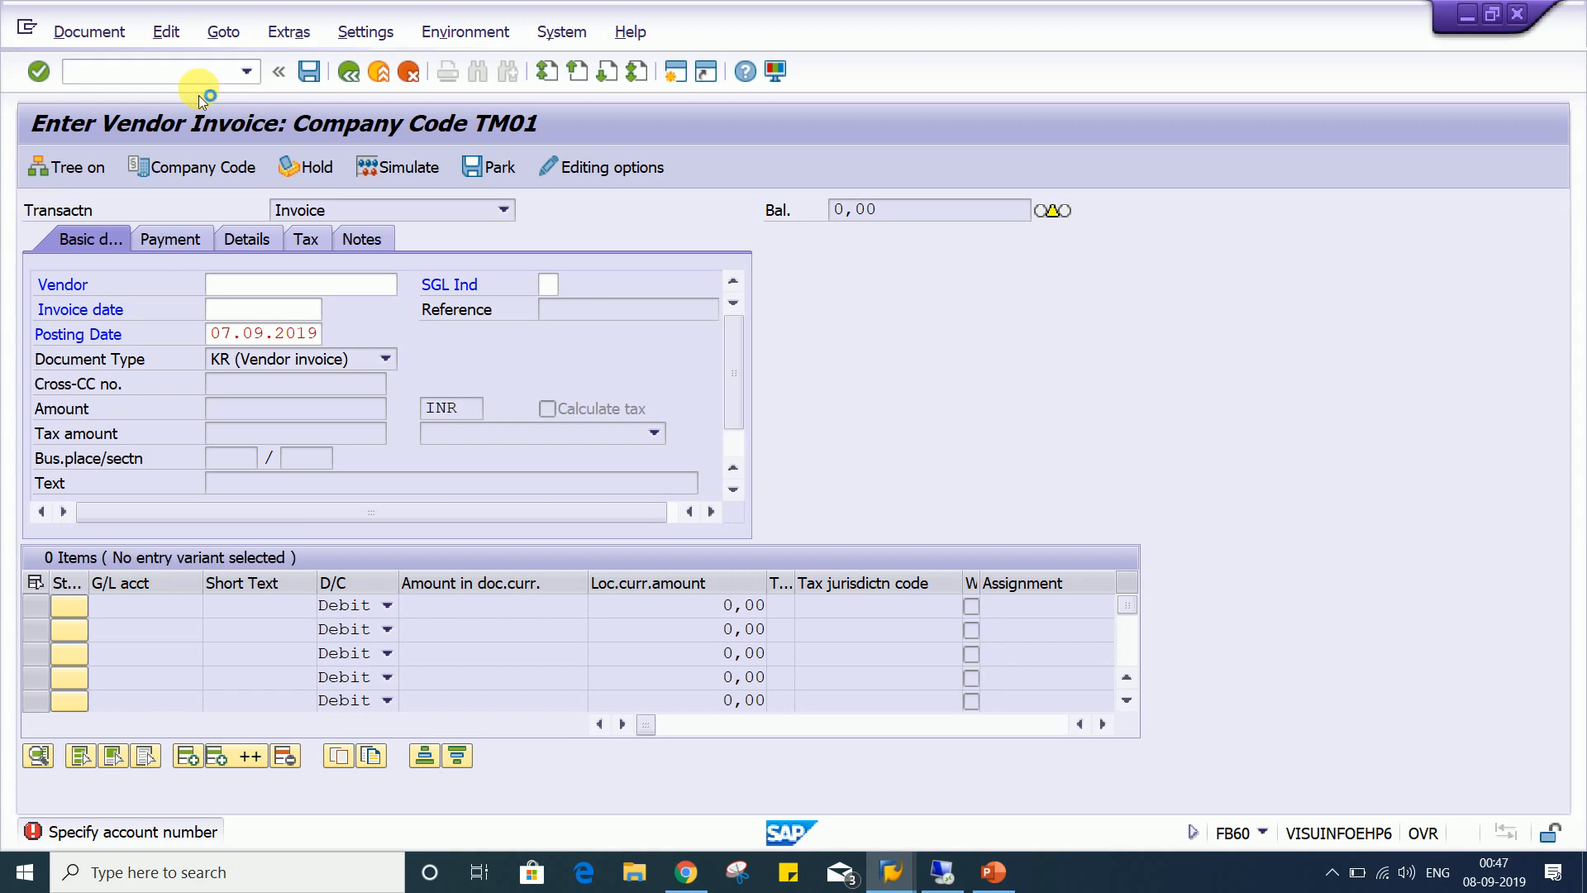
{"action": "left_click", "coordinate": [300, 282]}
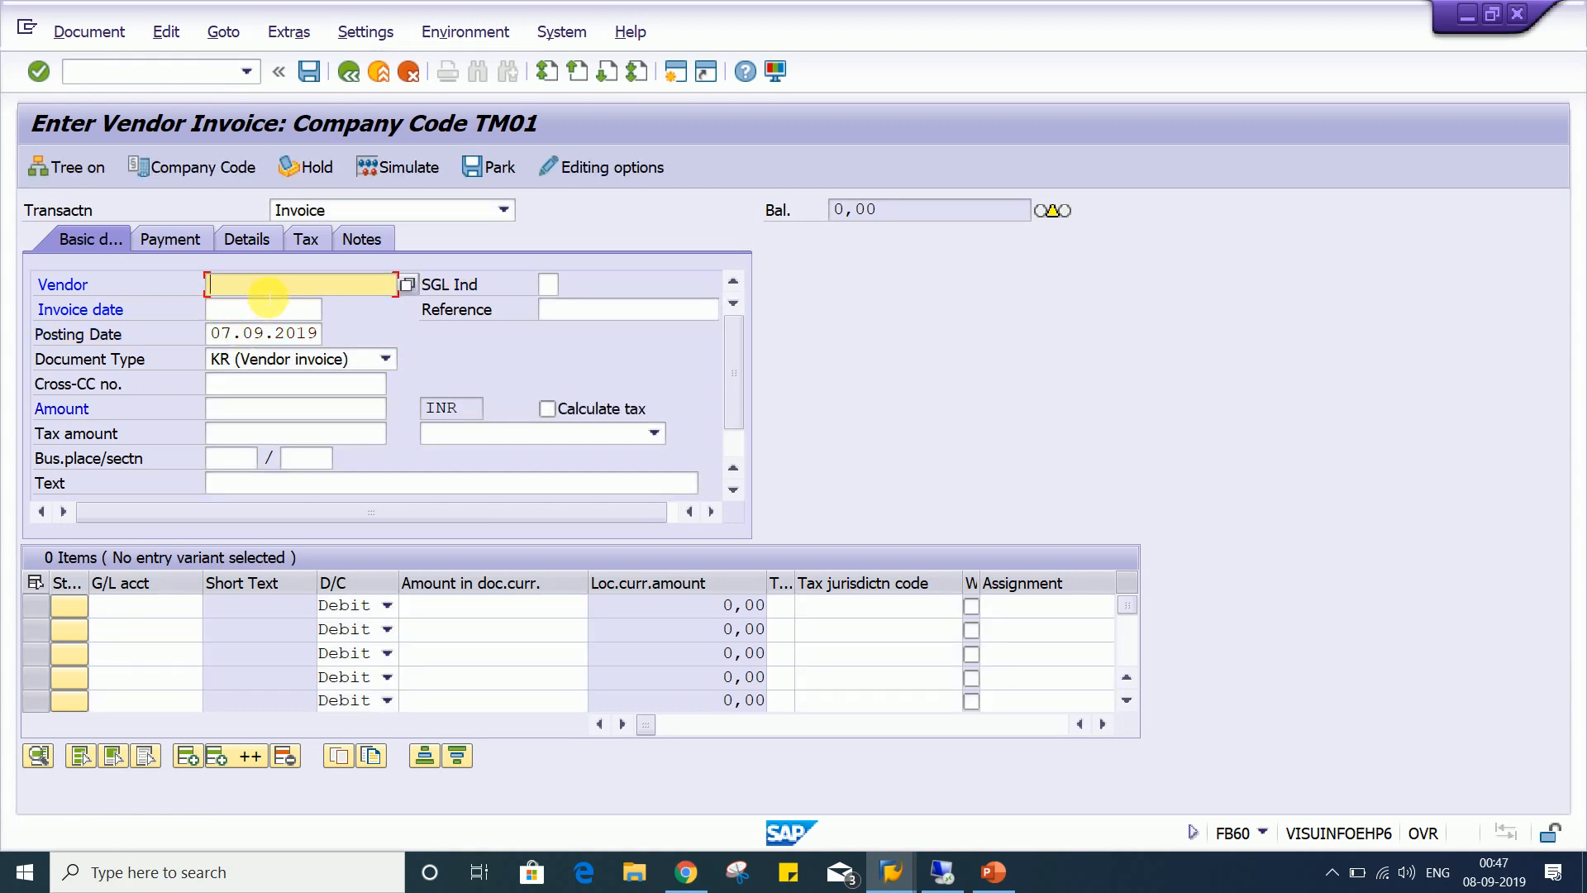
{"action": "left_click", "coordinate": [301, 284]}
{"action": "type", "text": "100382"}
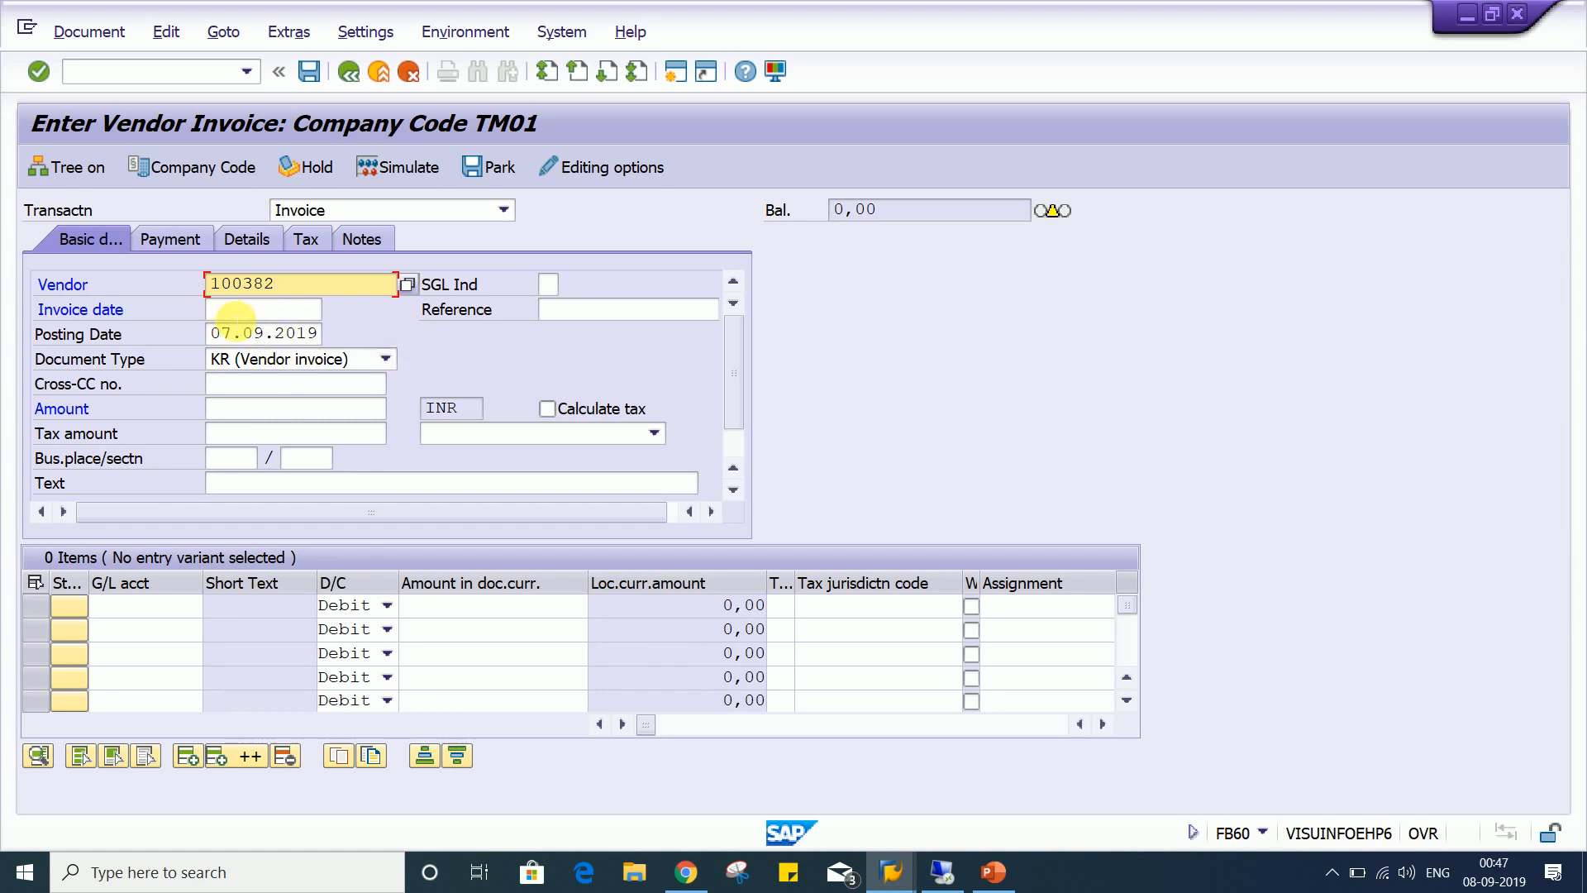
{"action": "type", "text": "07.09.2019"}
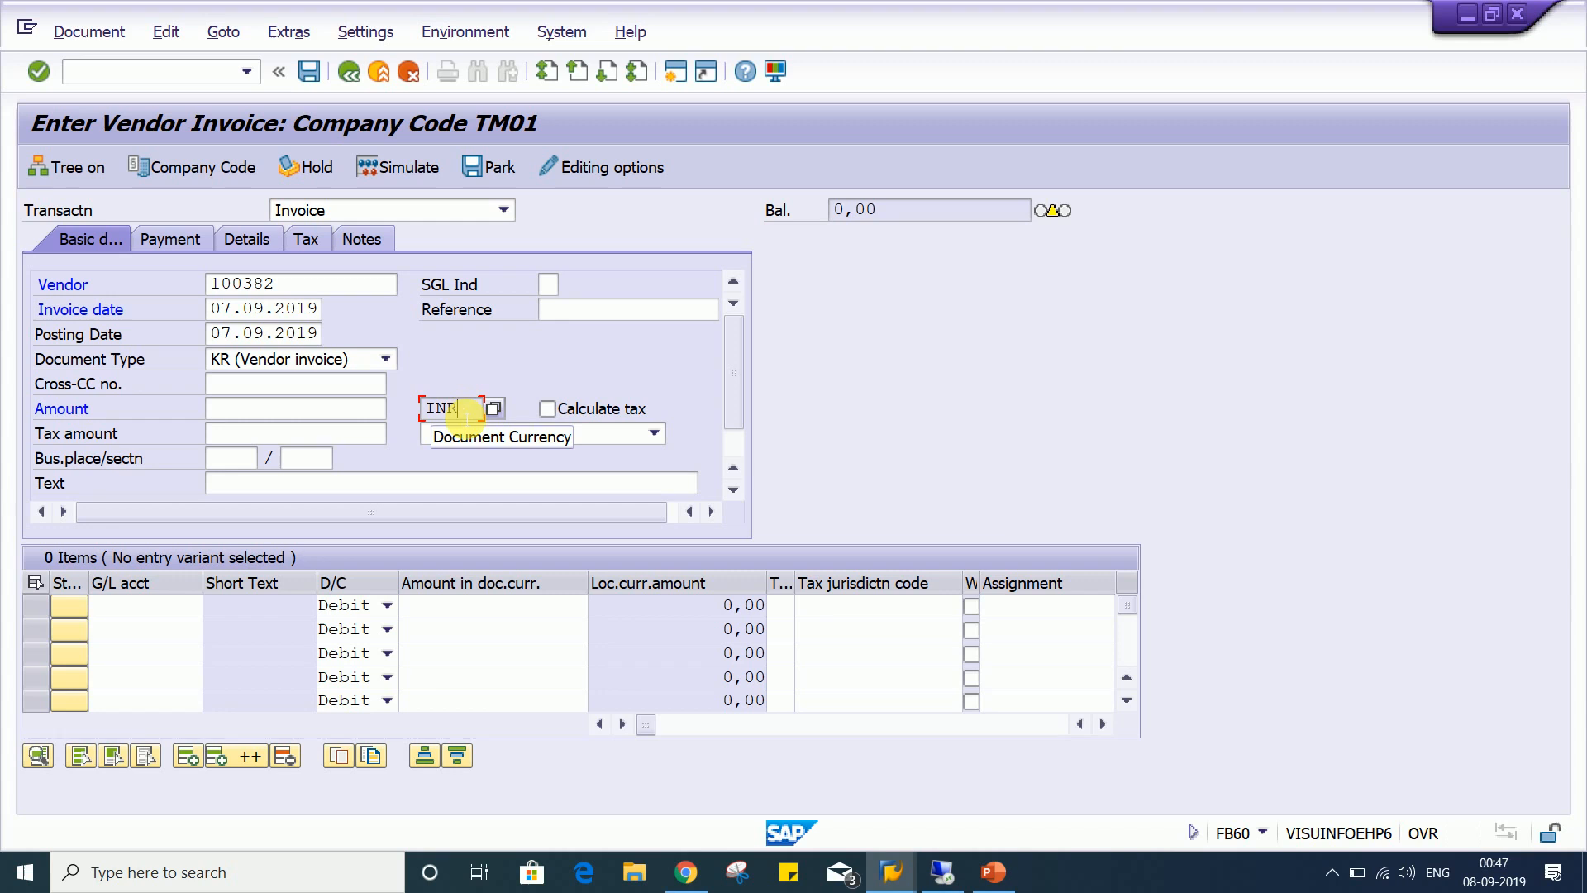
Enter amount 1000 INR and a G/L 4000 rent line of 1000, then validate to a zero balance
{"action": "left_click", "coordinate": [294, 409]}
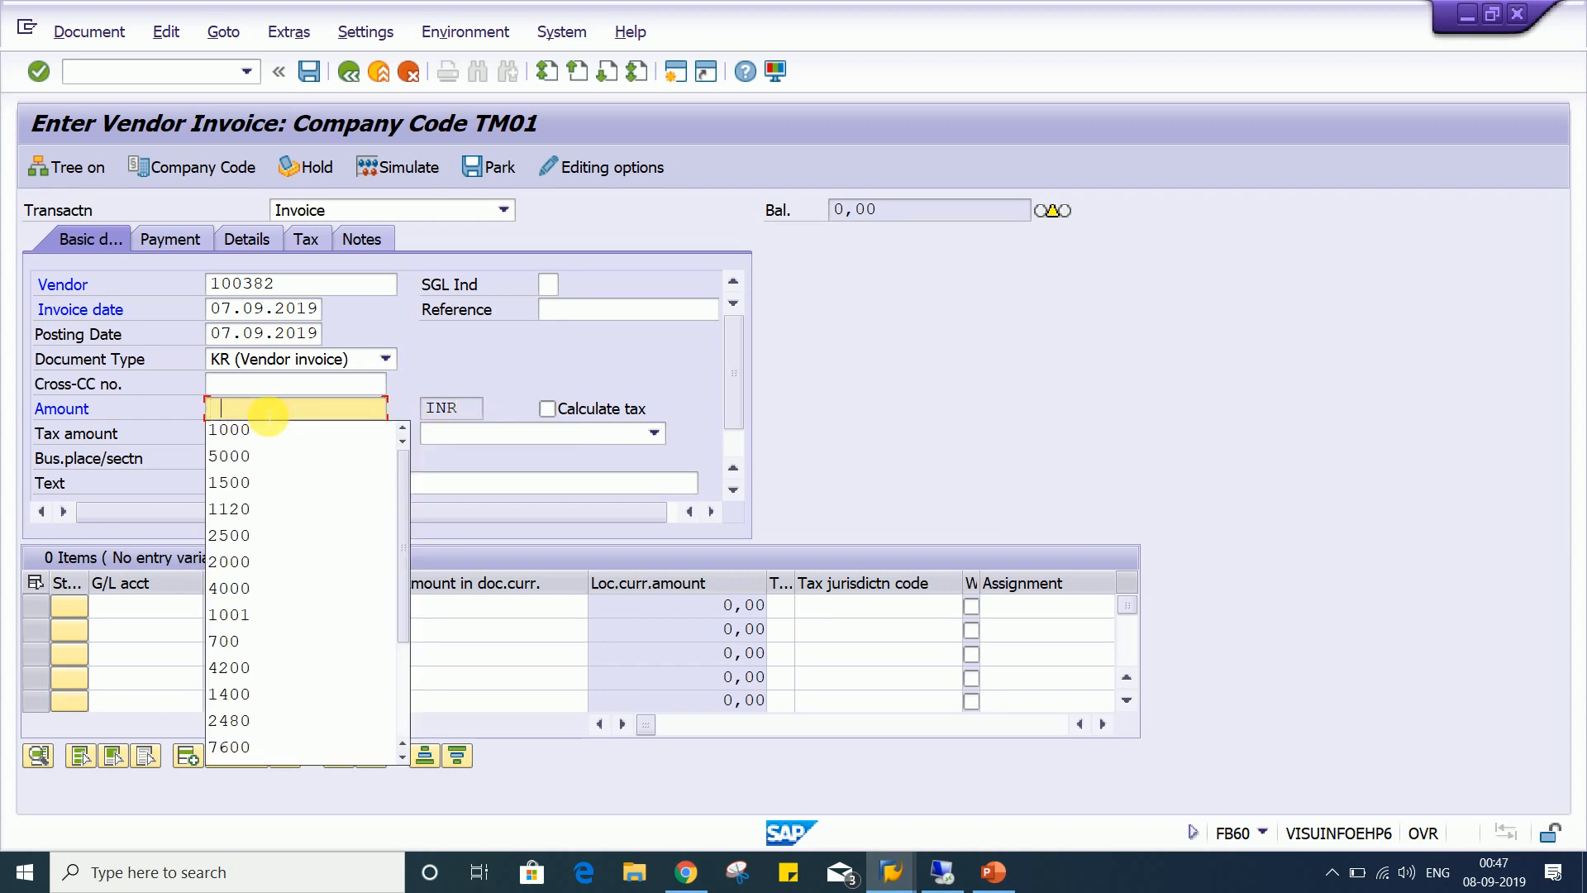
{"action": "left_click", "coordinate": [230, 429]}
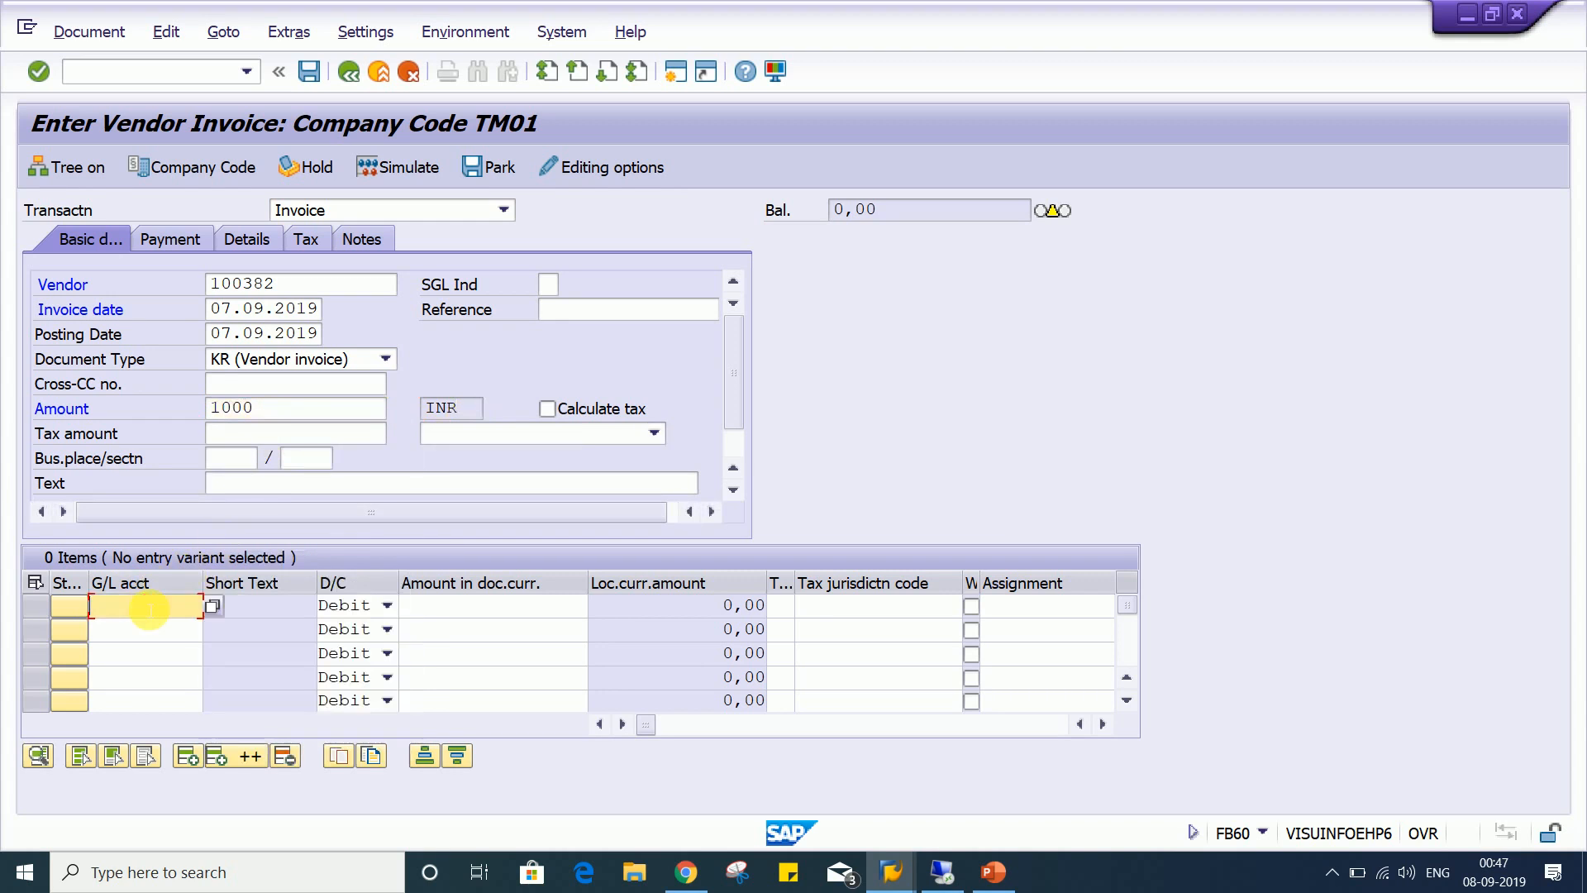
{"action": "type", "text": "4000"}
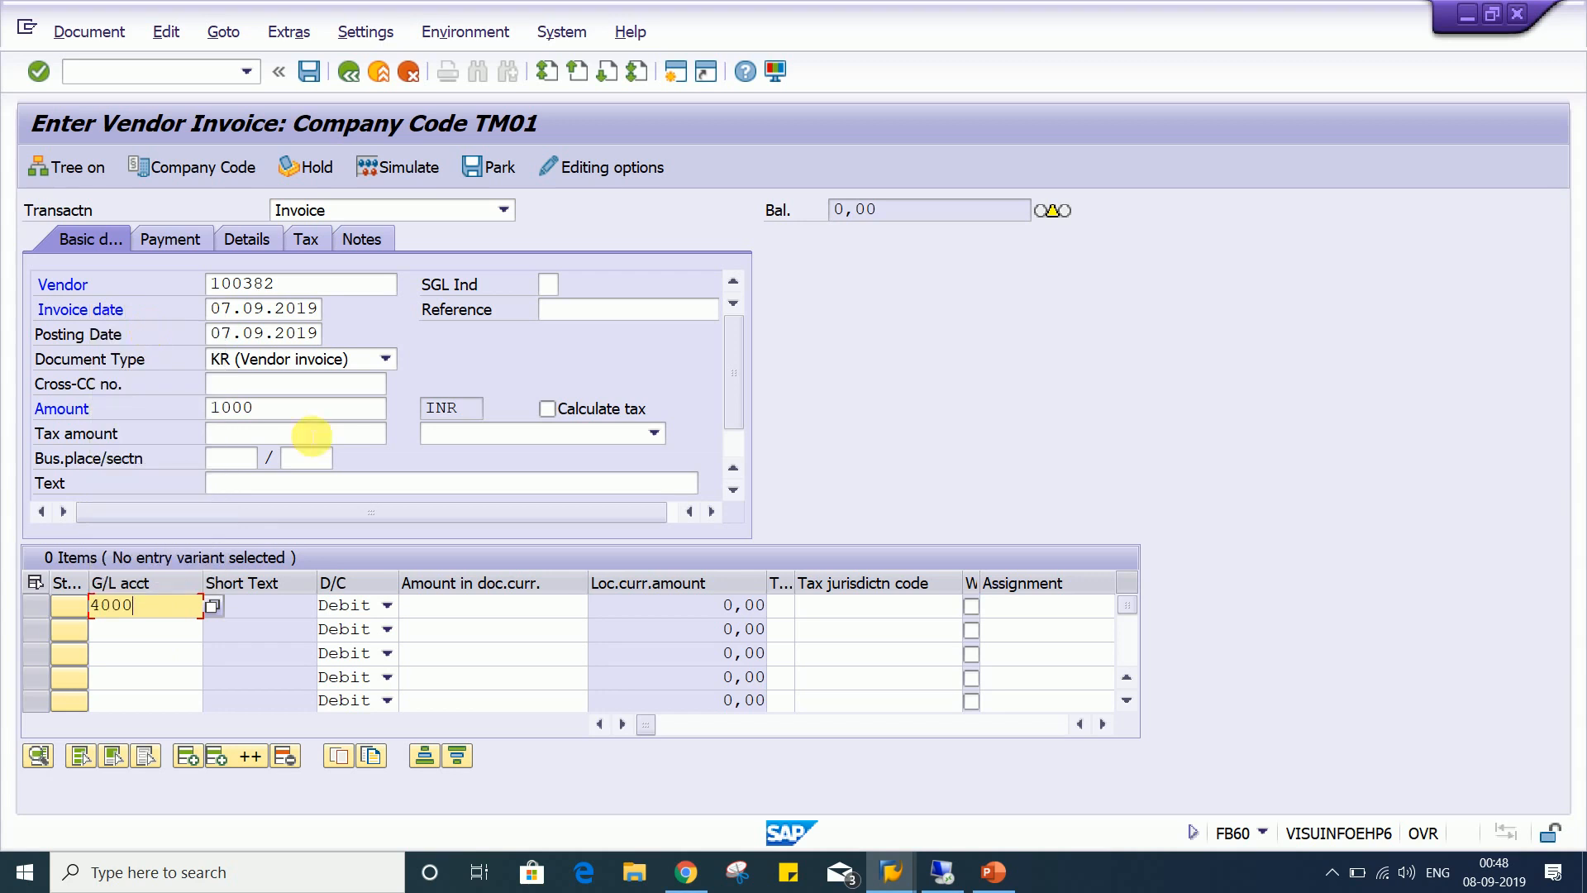
{"action": "left_click", "coordinate": [493, 605]}
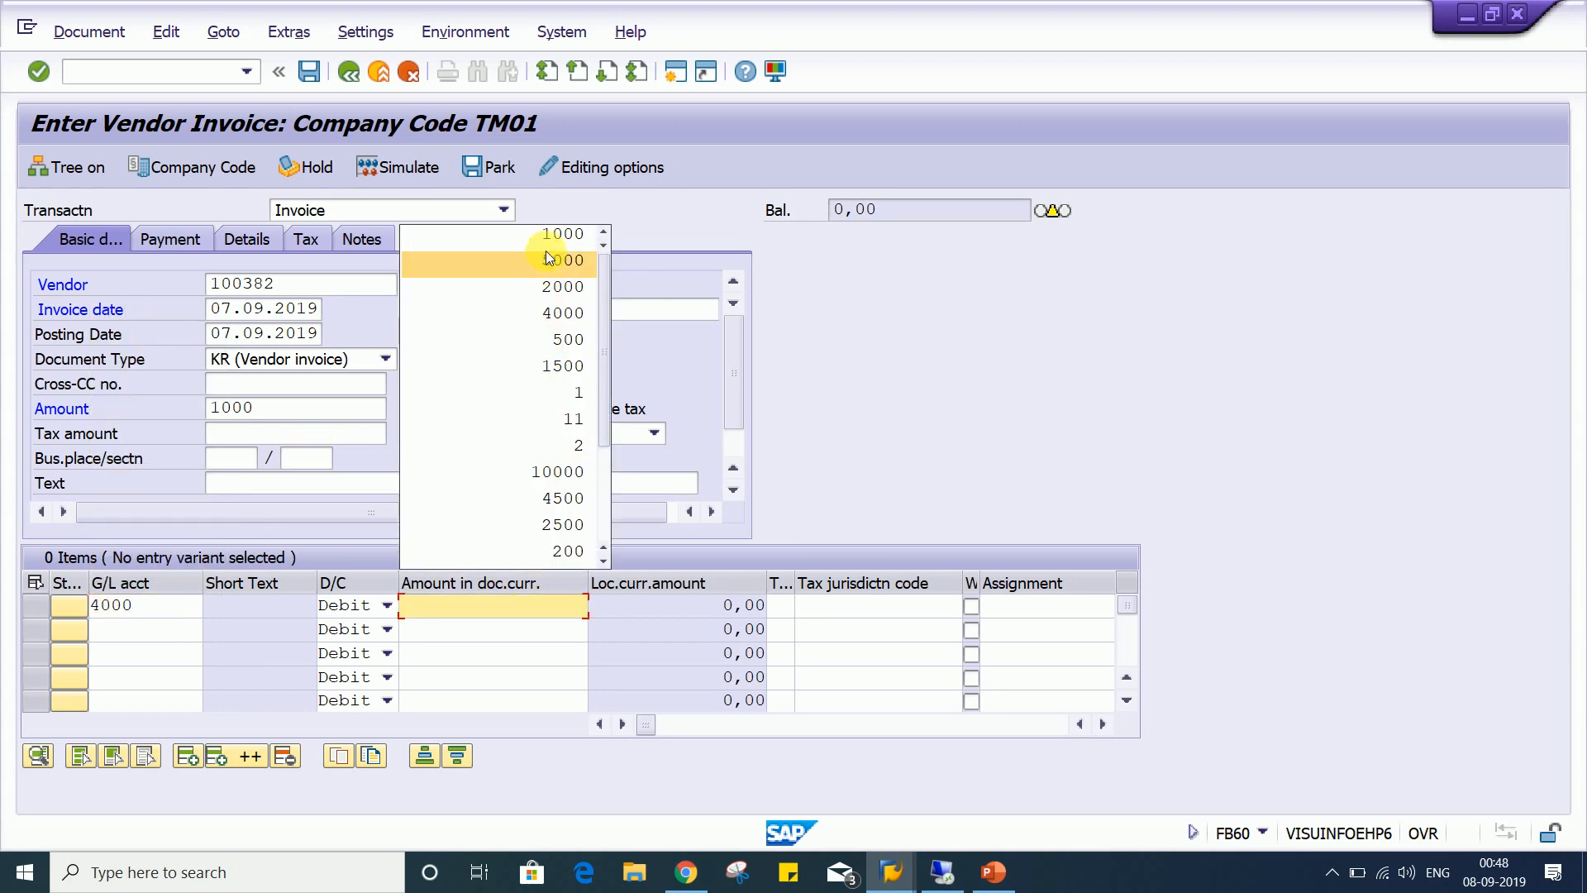
{"action": "left_click", "coordinate": [563, 260]}
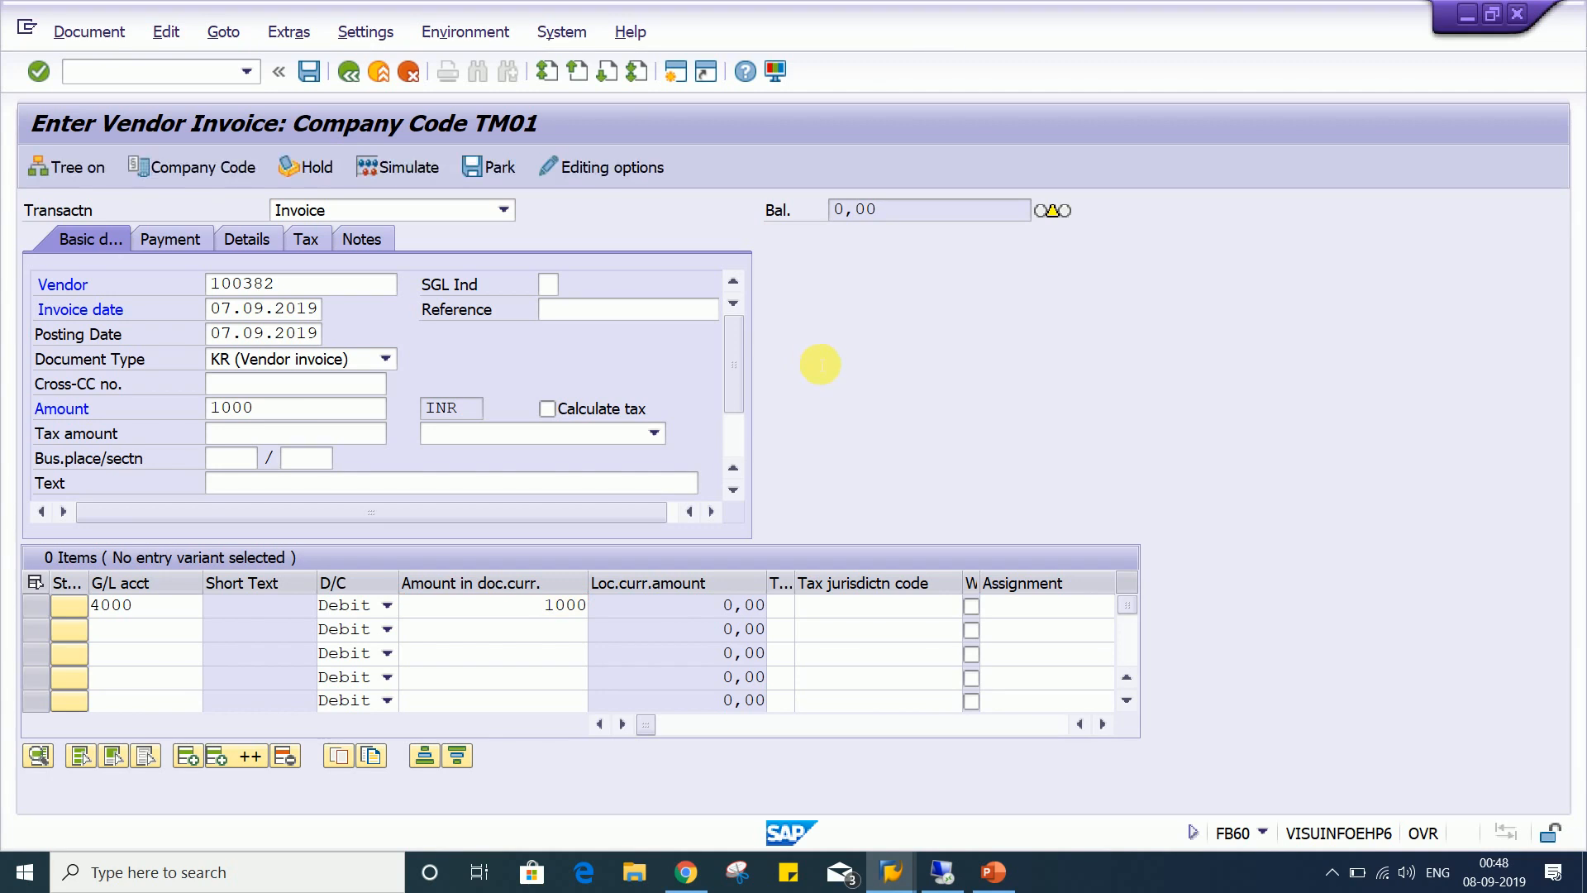
{"action": "key", "text": "Enter"}
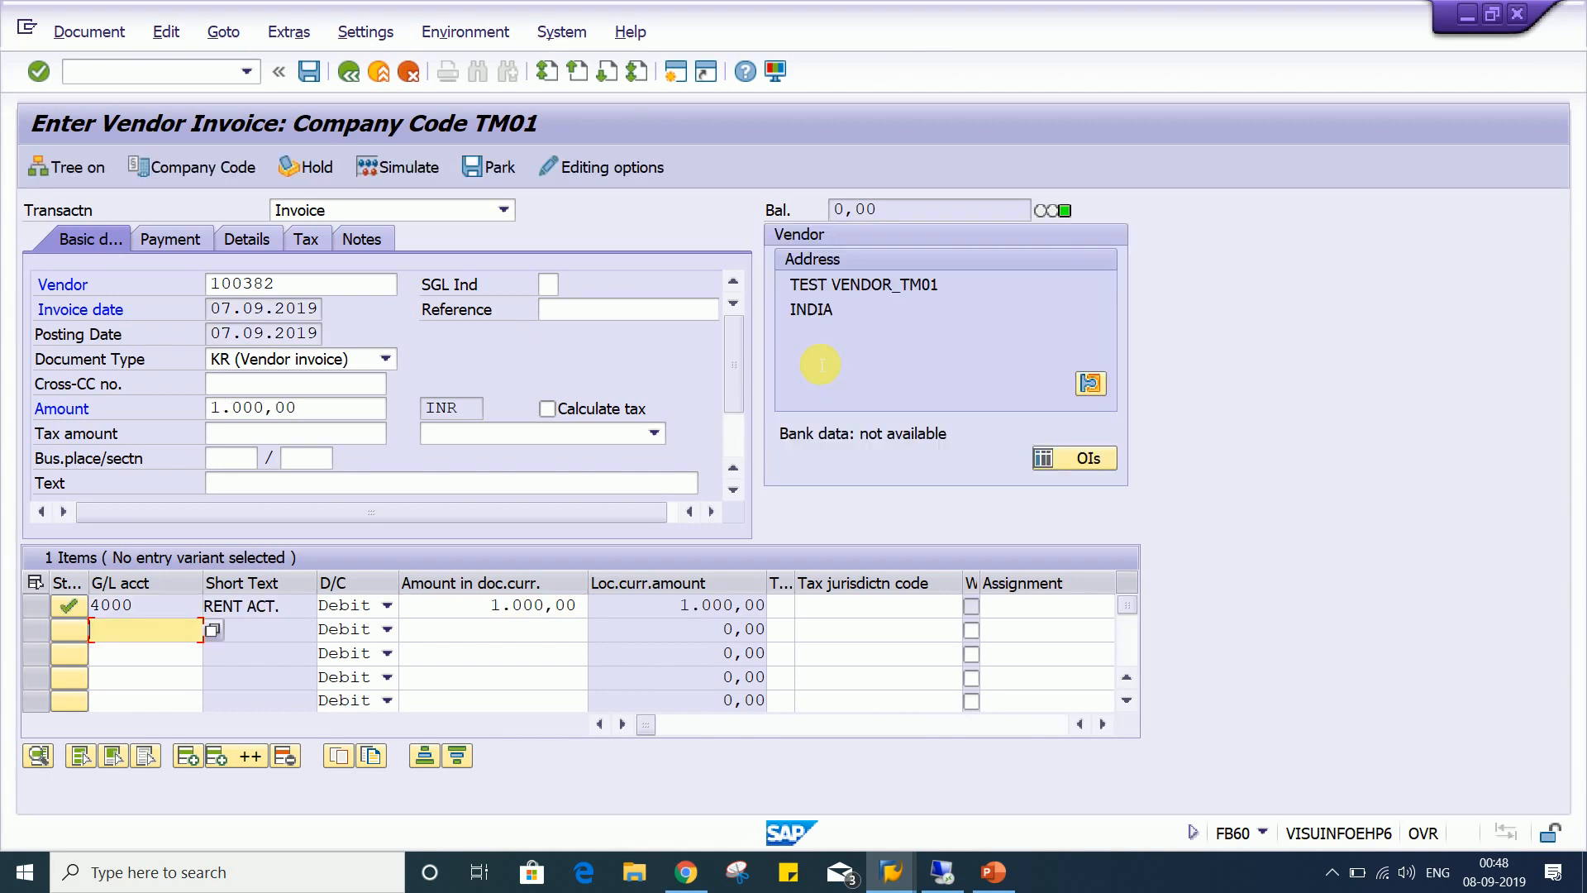
{"action": "mouse_move", "coordinate": [615, 167]}
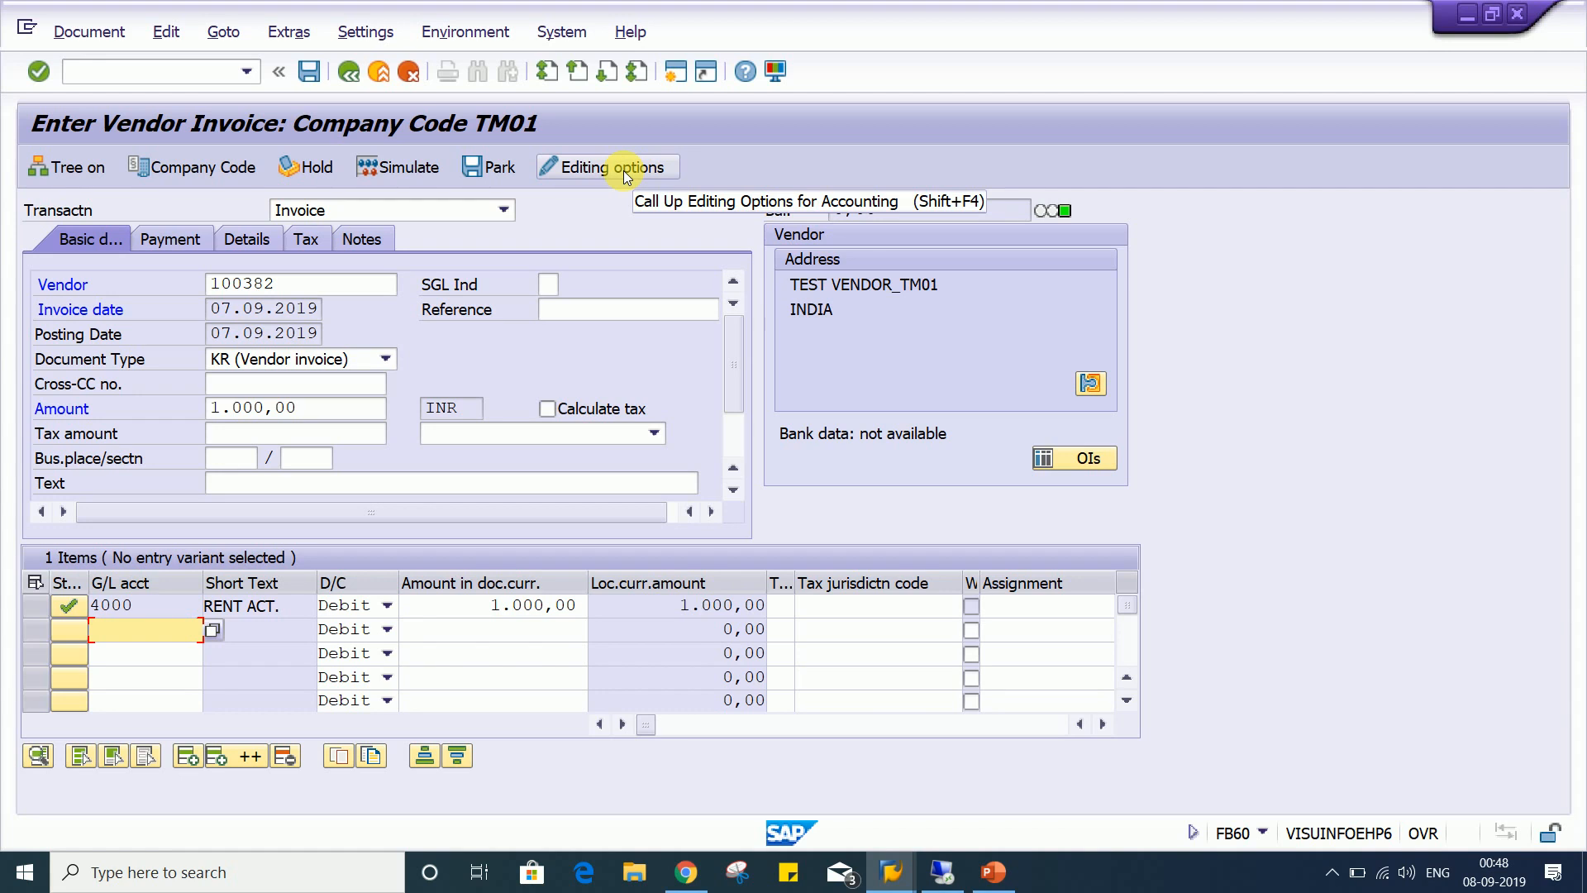
{"action": "mouse_move", "coordinate": [714, 30]}
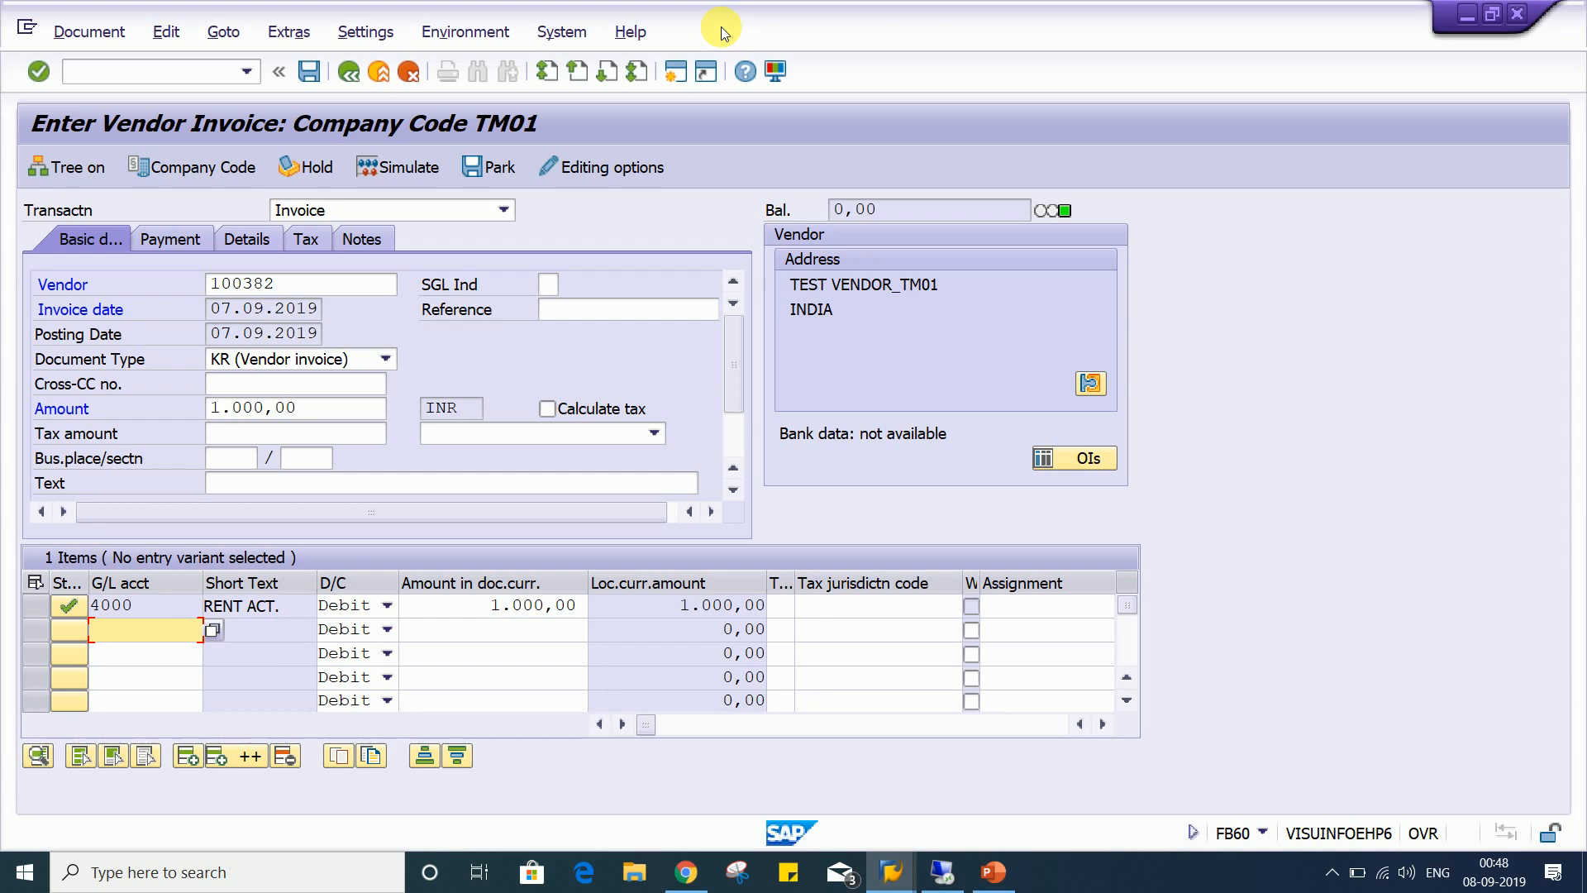
{"action": "mouse_move", "coordinate": [677, 93]}
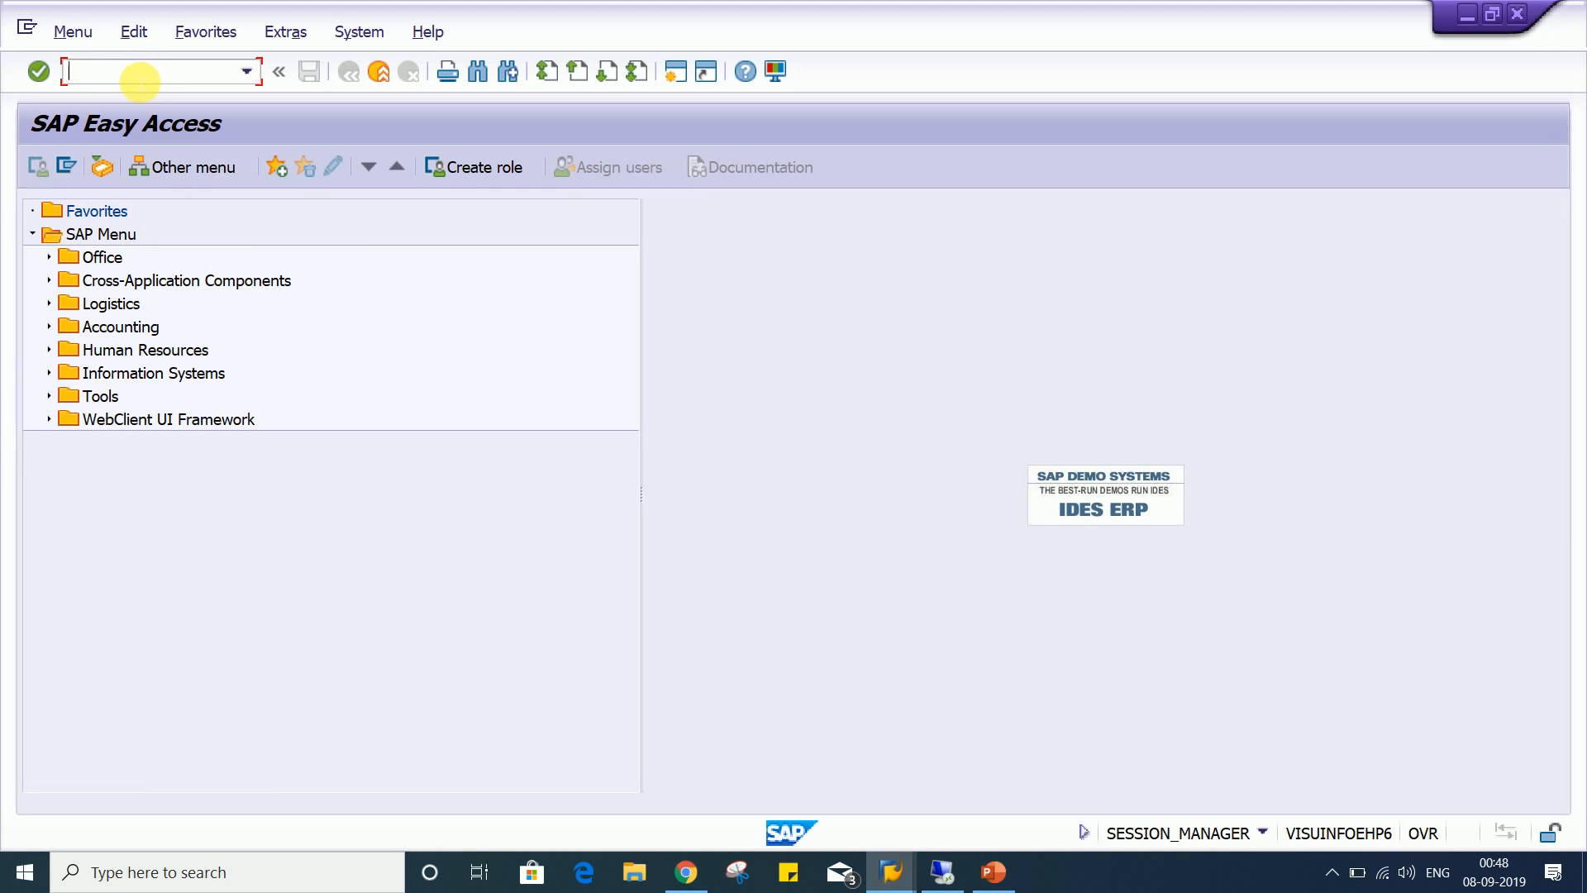
Reopen FB00, check the Doc.display options and return to Document entry with the local-currency option still ticked
{"action": "type", "text": "FB00"}
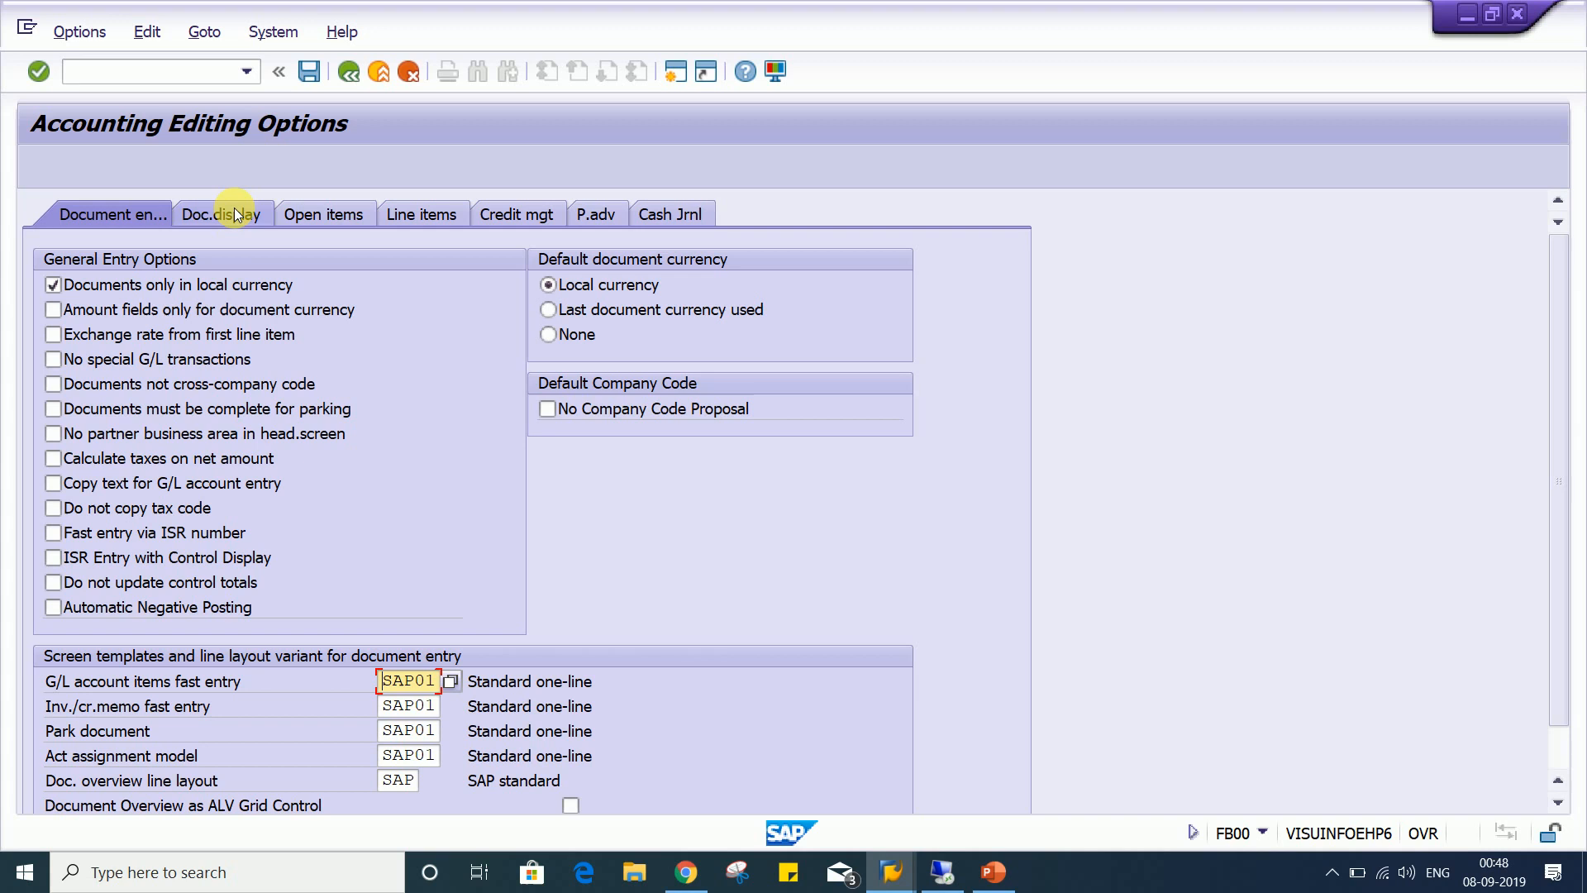
{"action": "mouse_move", "coordinate": [445, 213]}
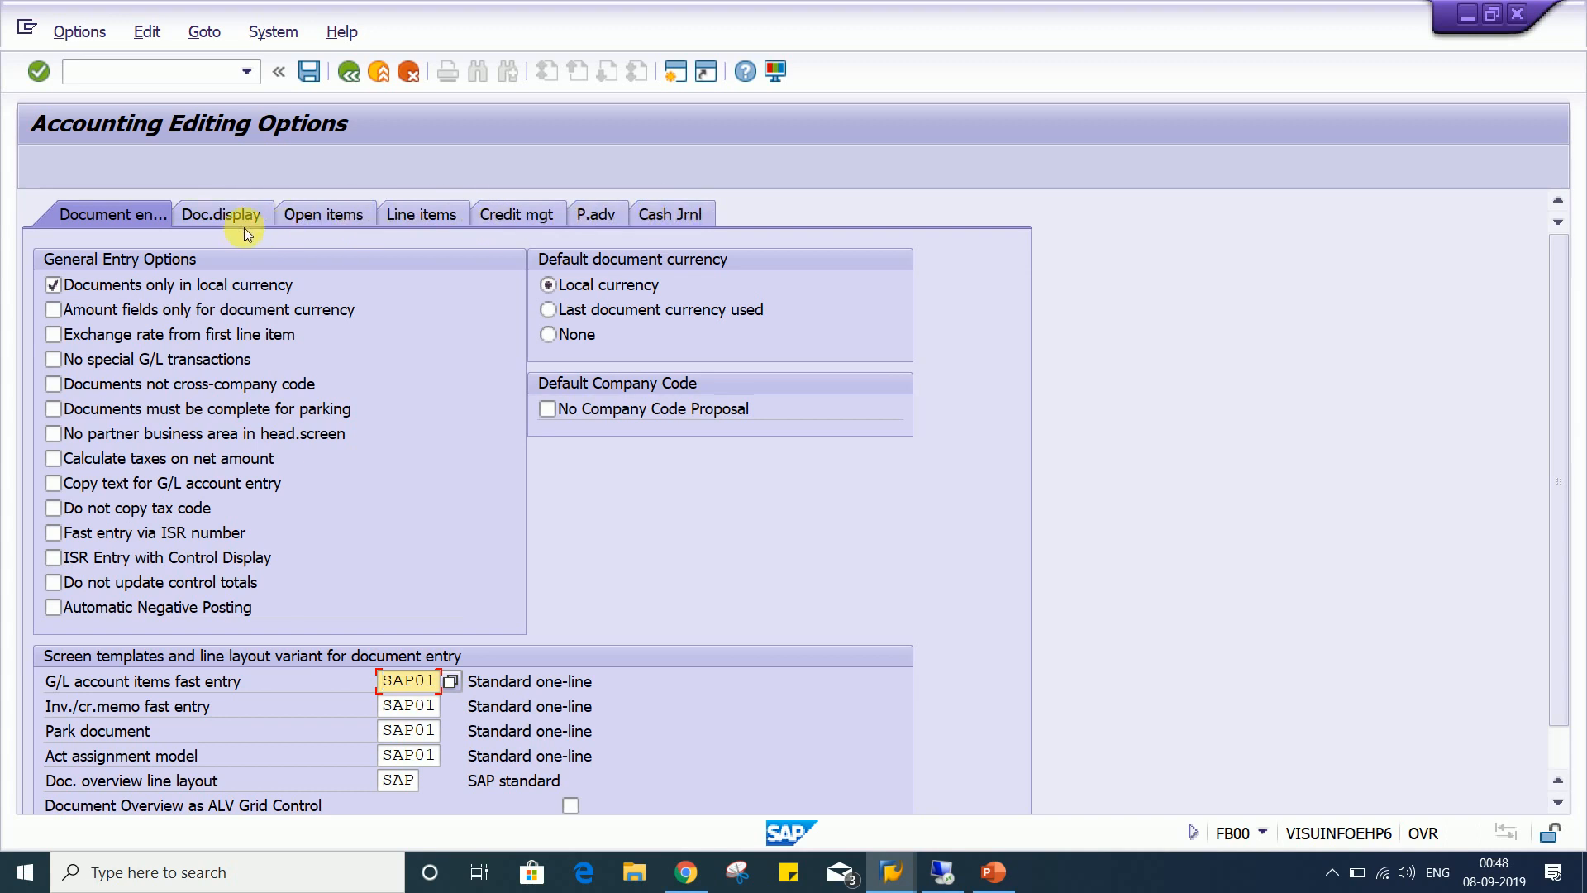
{"action": "left_click", "coordinate": [220, 213]}
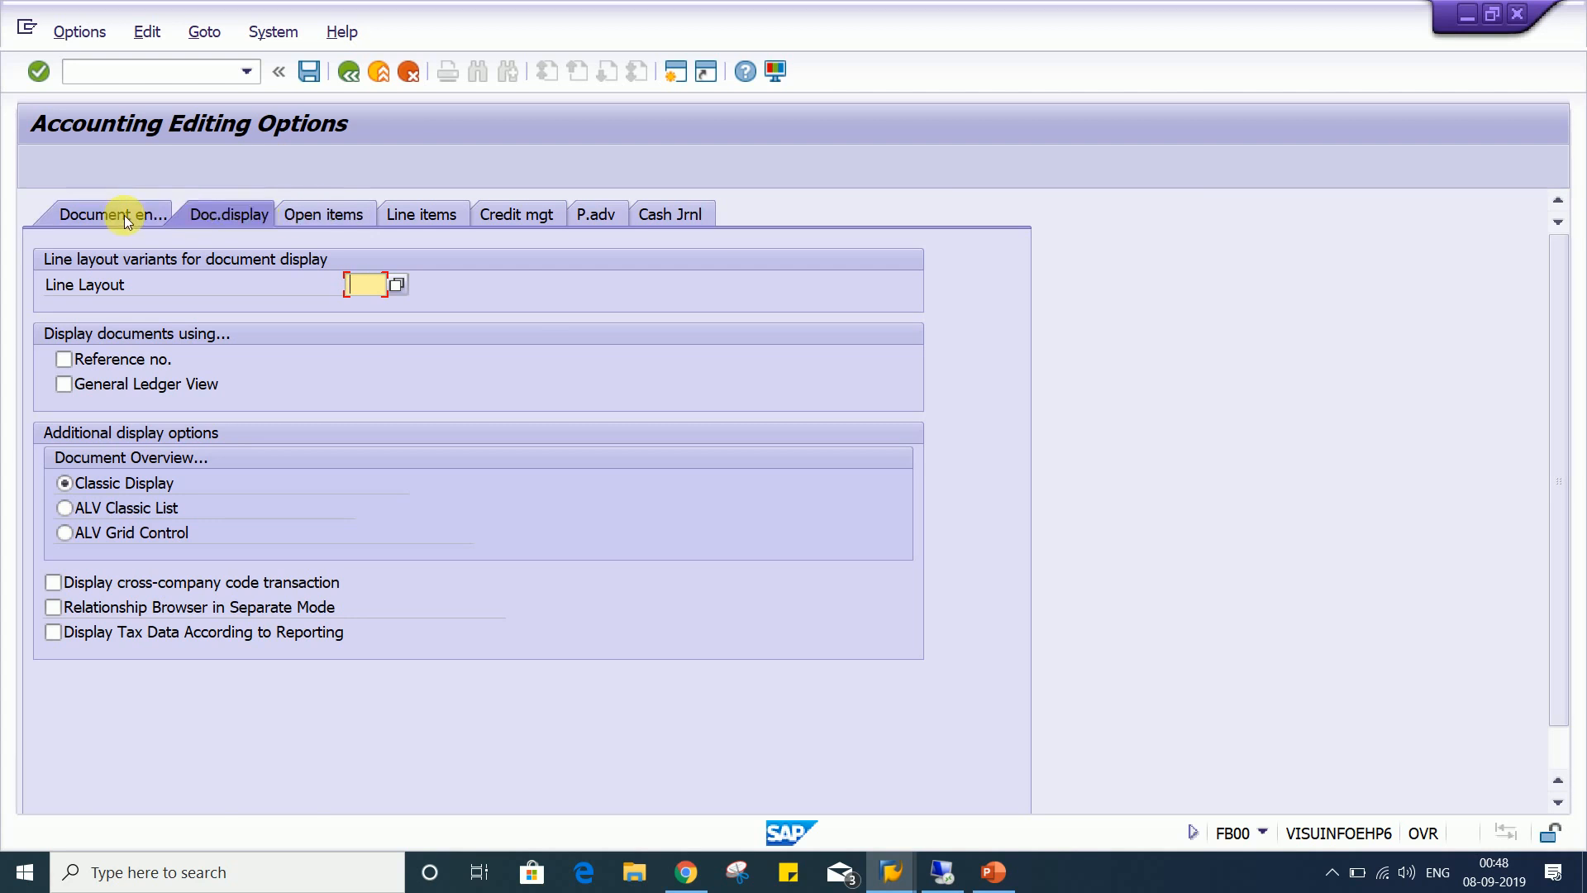
{"action": "left_click", "coordinate": [111, 213]}
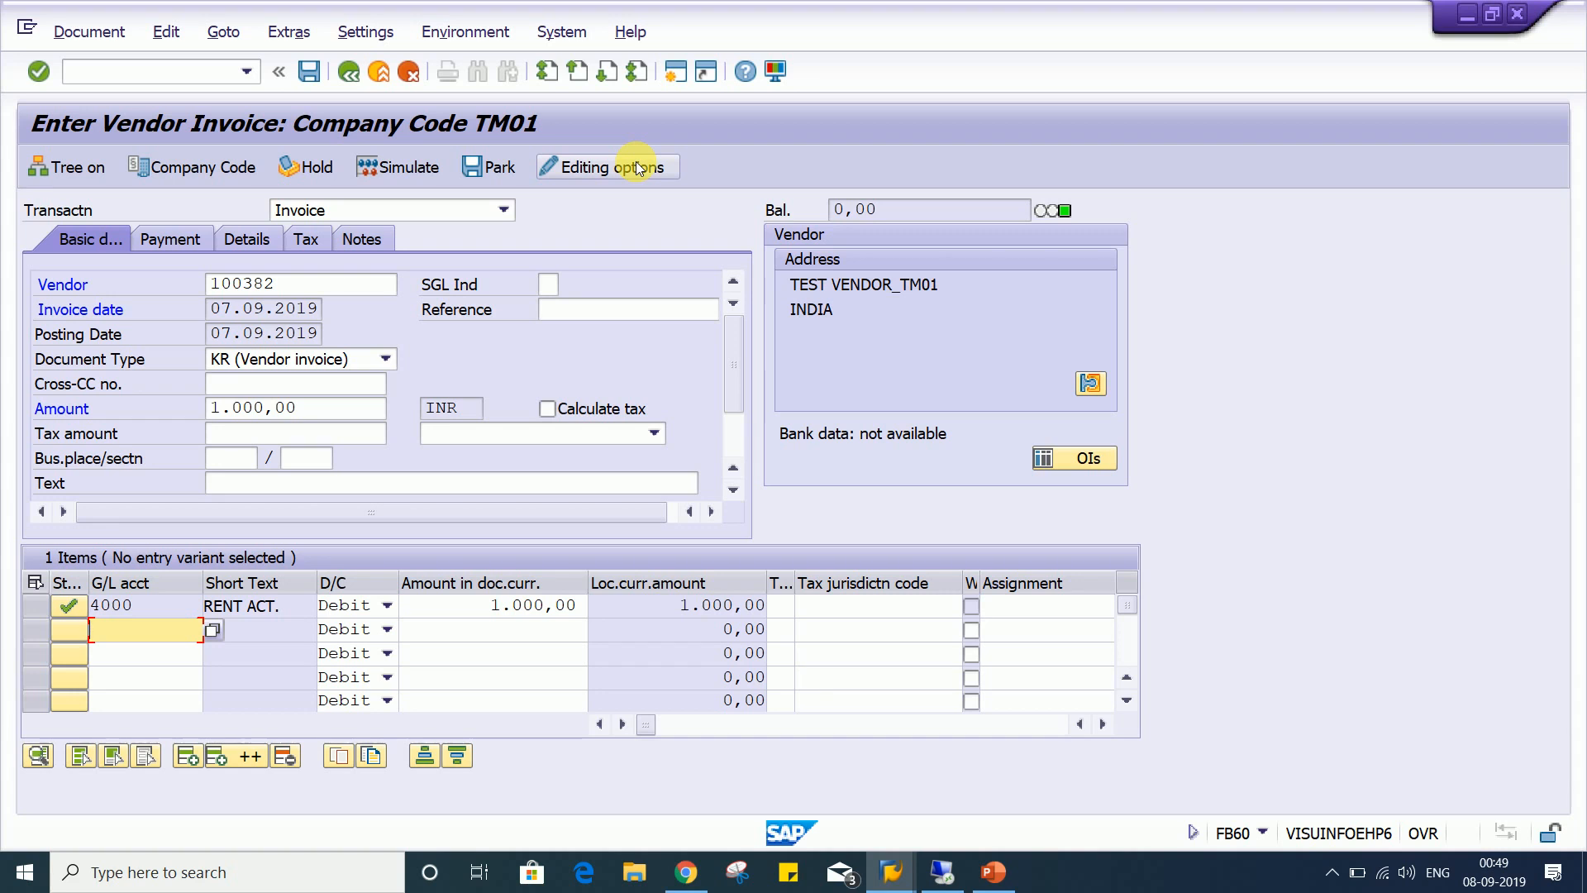
{"action": "mouse_move", "coordinate": [607, 167]}
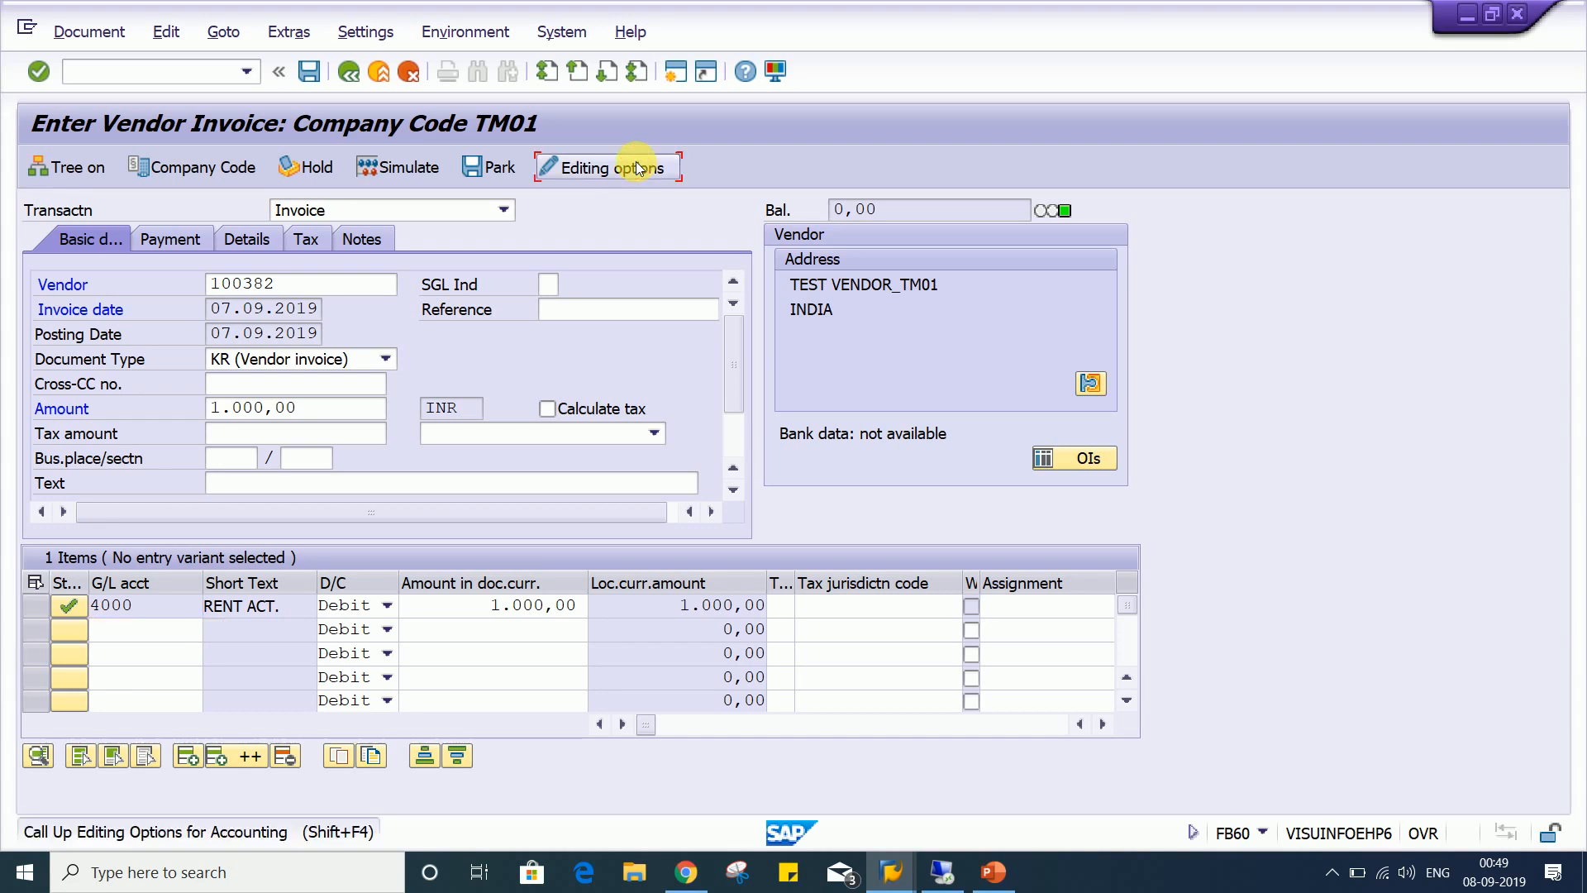
{"action": "left_click", "coordinate": [607, 167]}
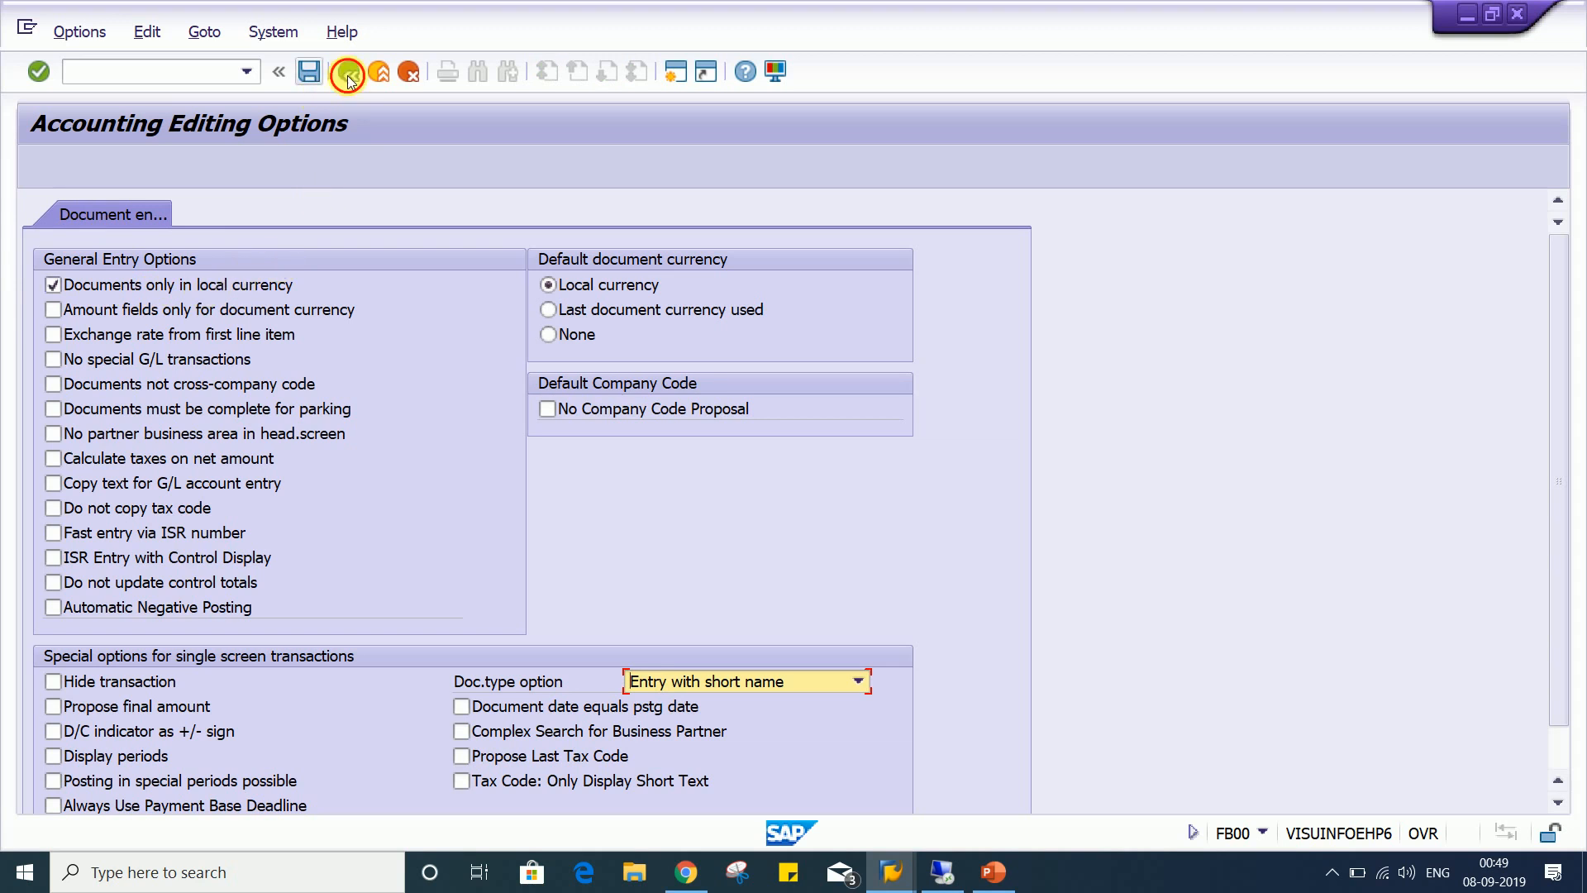
{"action": "left_click", "coordinate": [347, 71]}
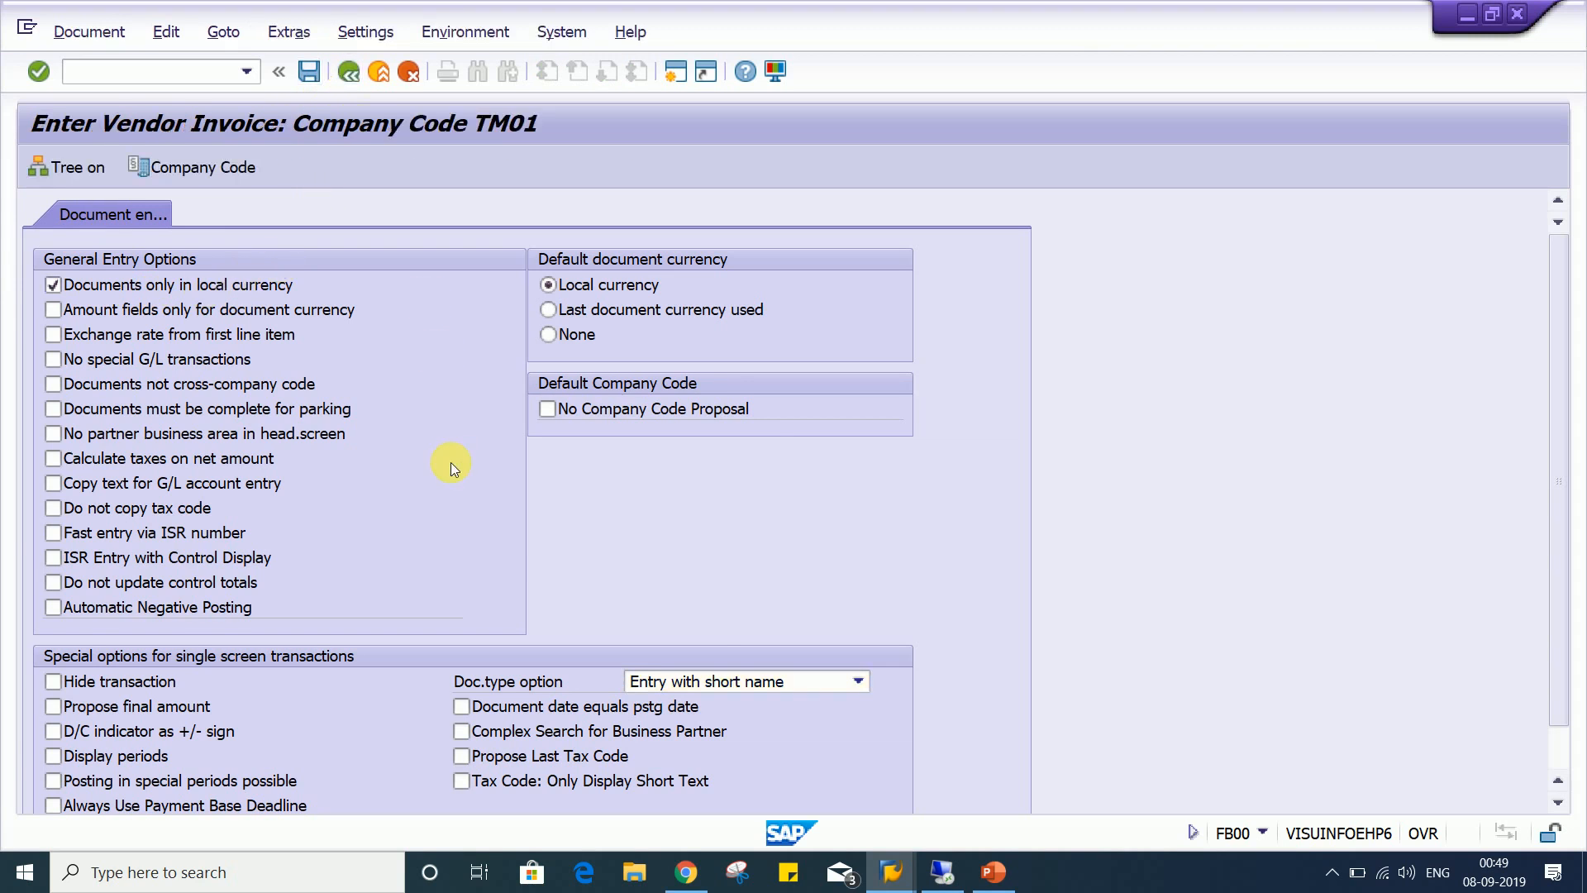